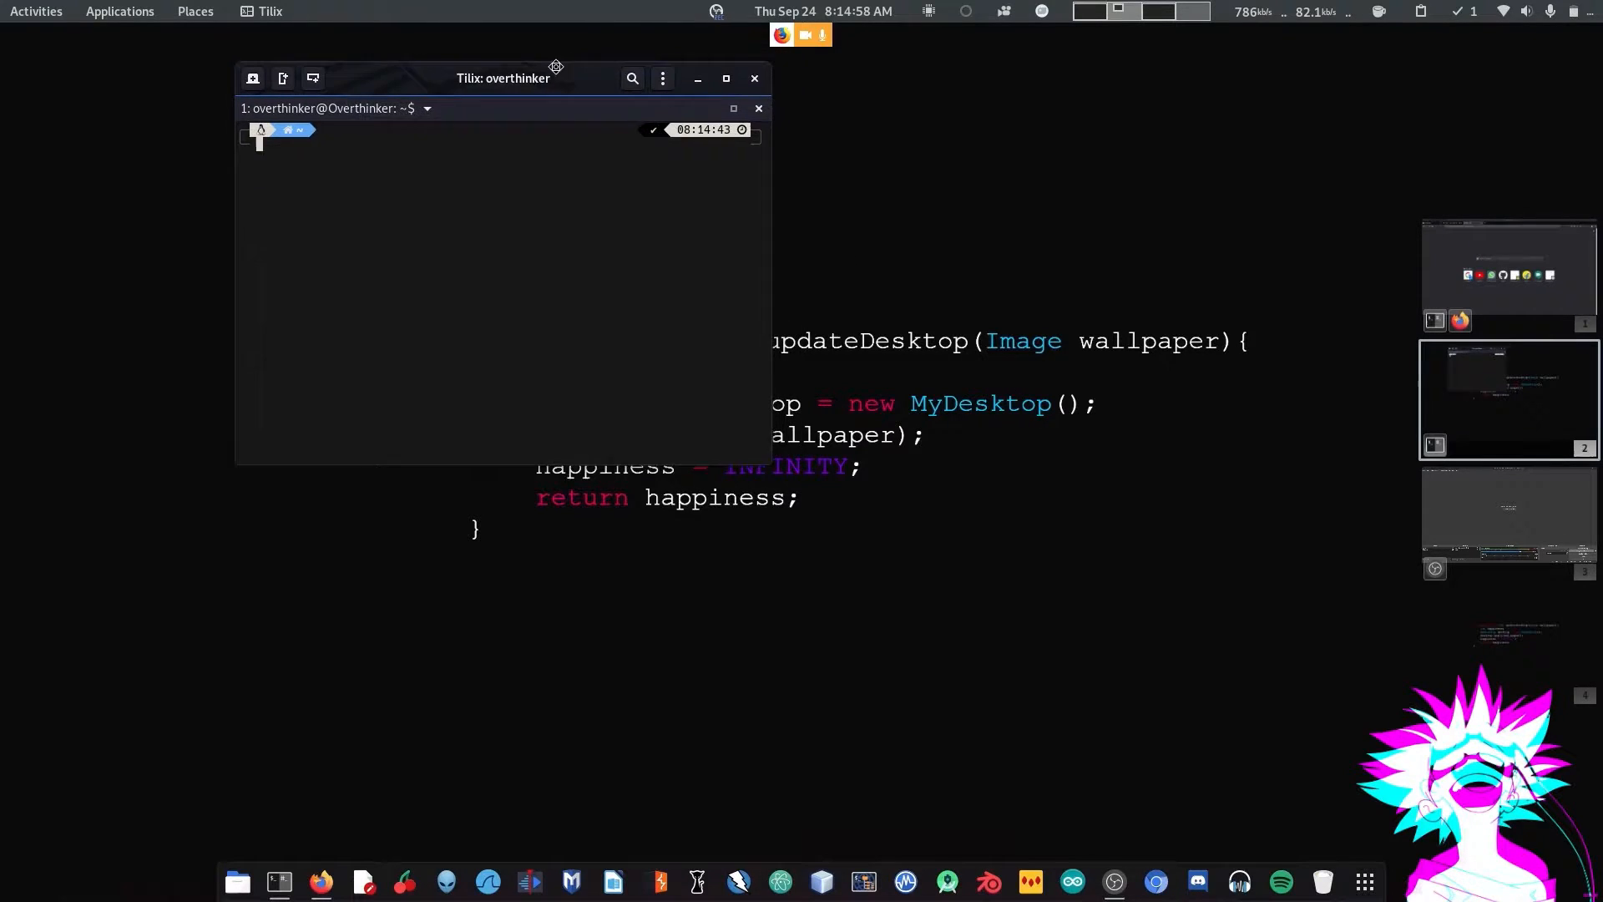
- Centre the terminal and confirm wine 5.0-4 is already installed with sudo apt install wine
drag(501, 77, 595, 174)
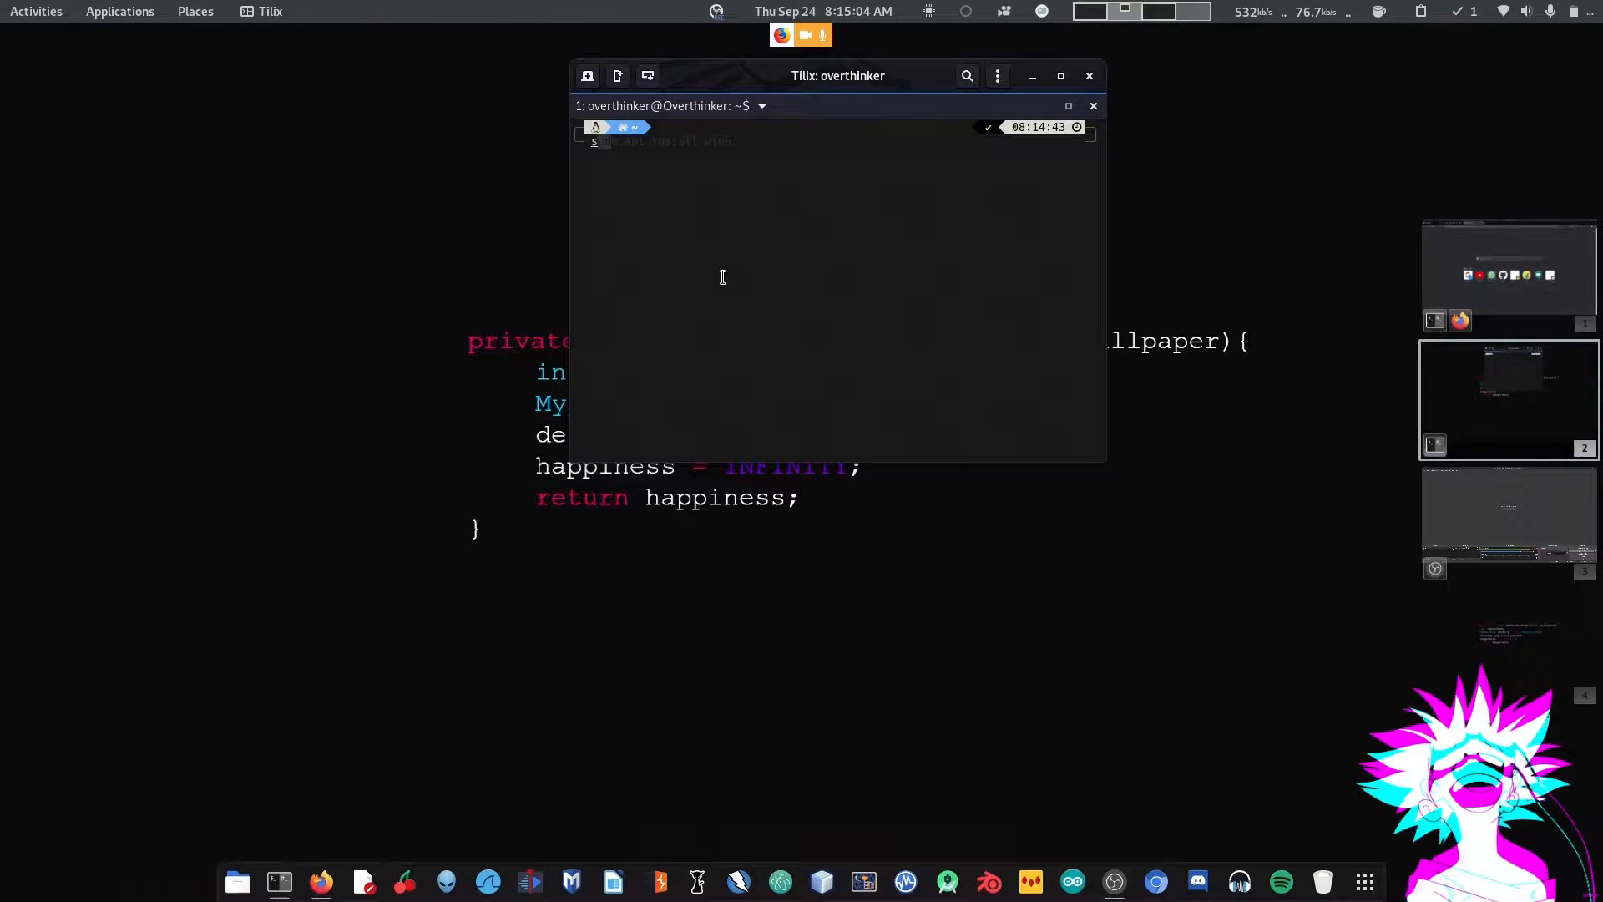
text(sudo apt install wine)
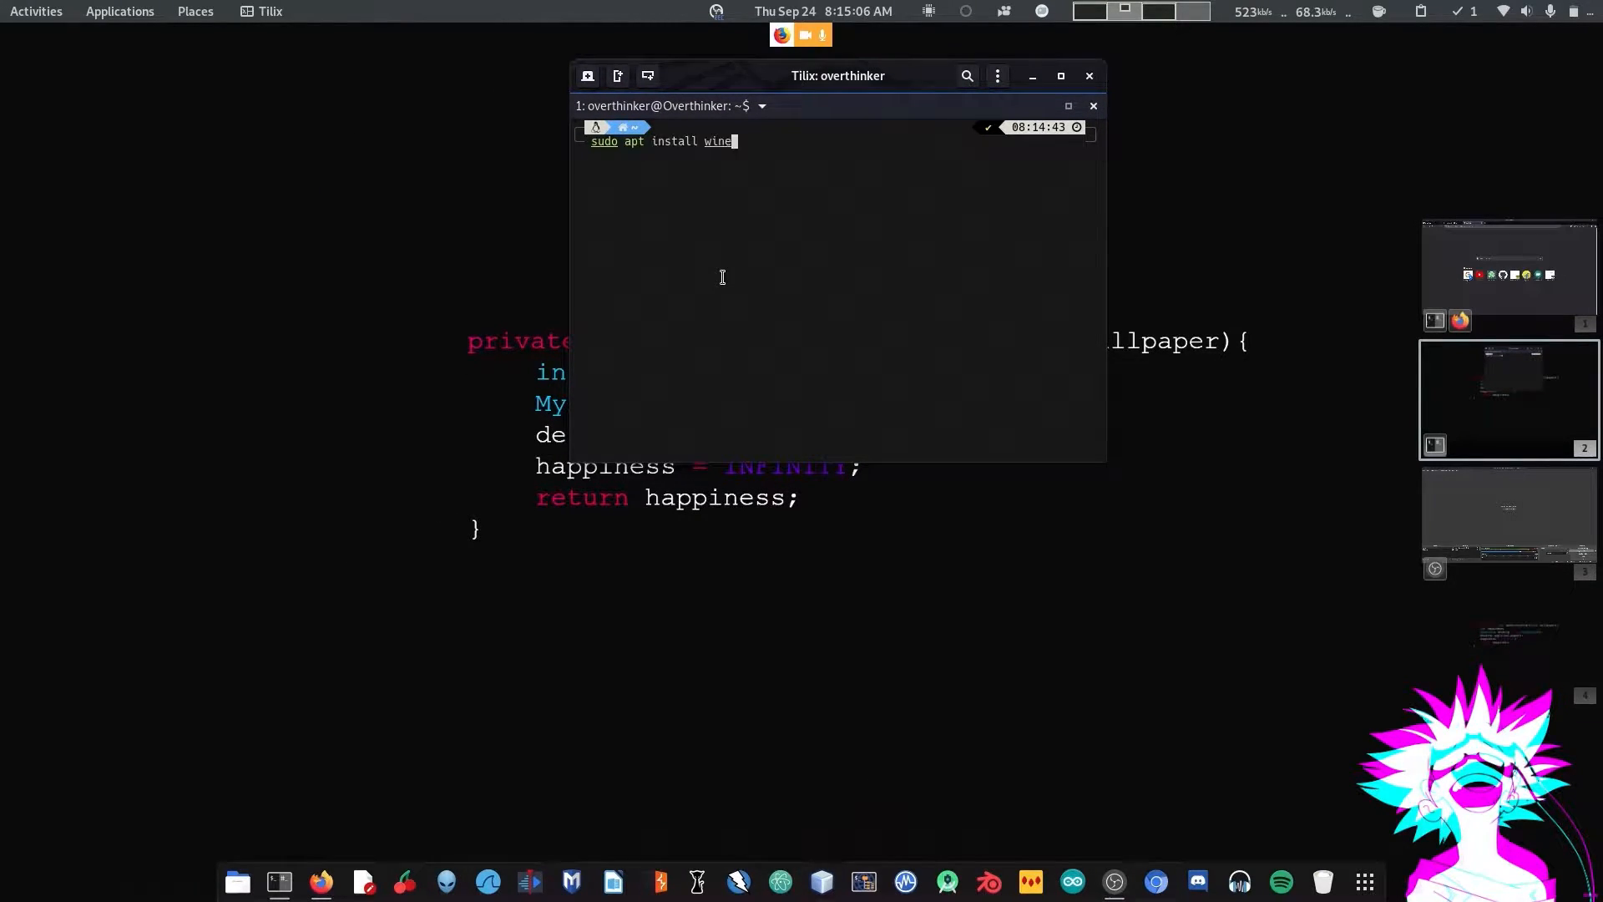
key(Return)
text(sudo apt install l)
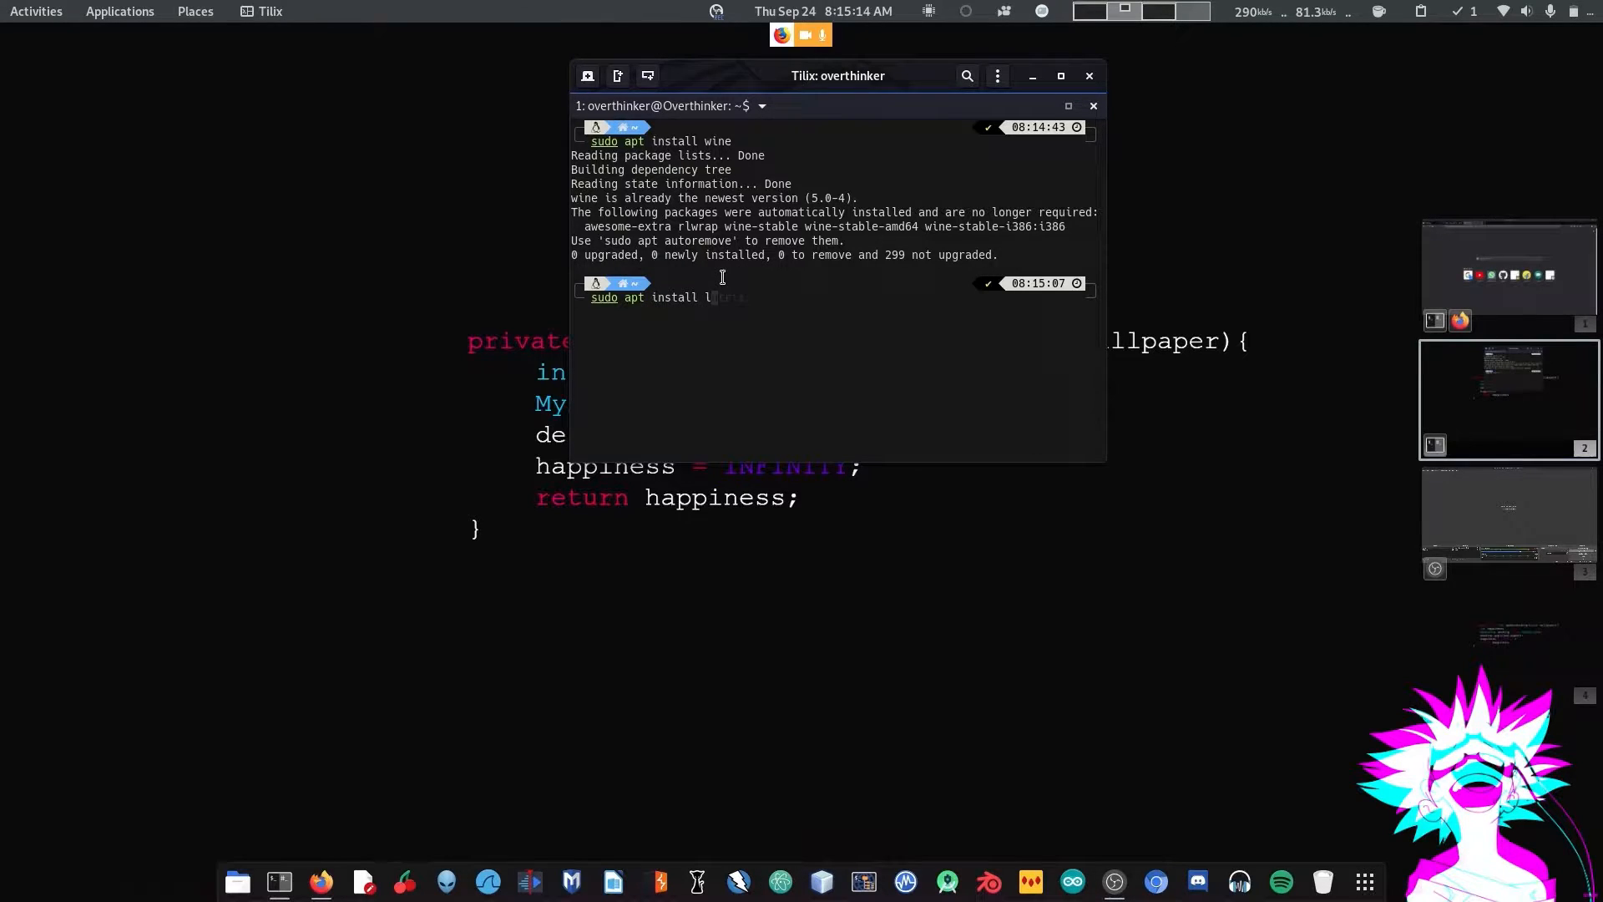
- Confirm Lutris 0.5.7.1 is already installed via apt, then clear the terminal
text(utris)
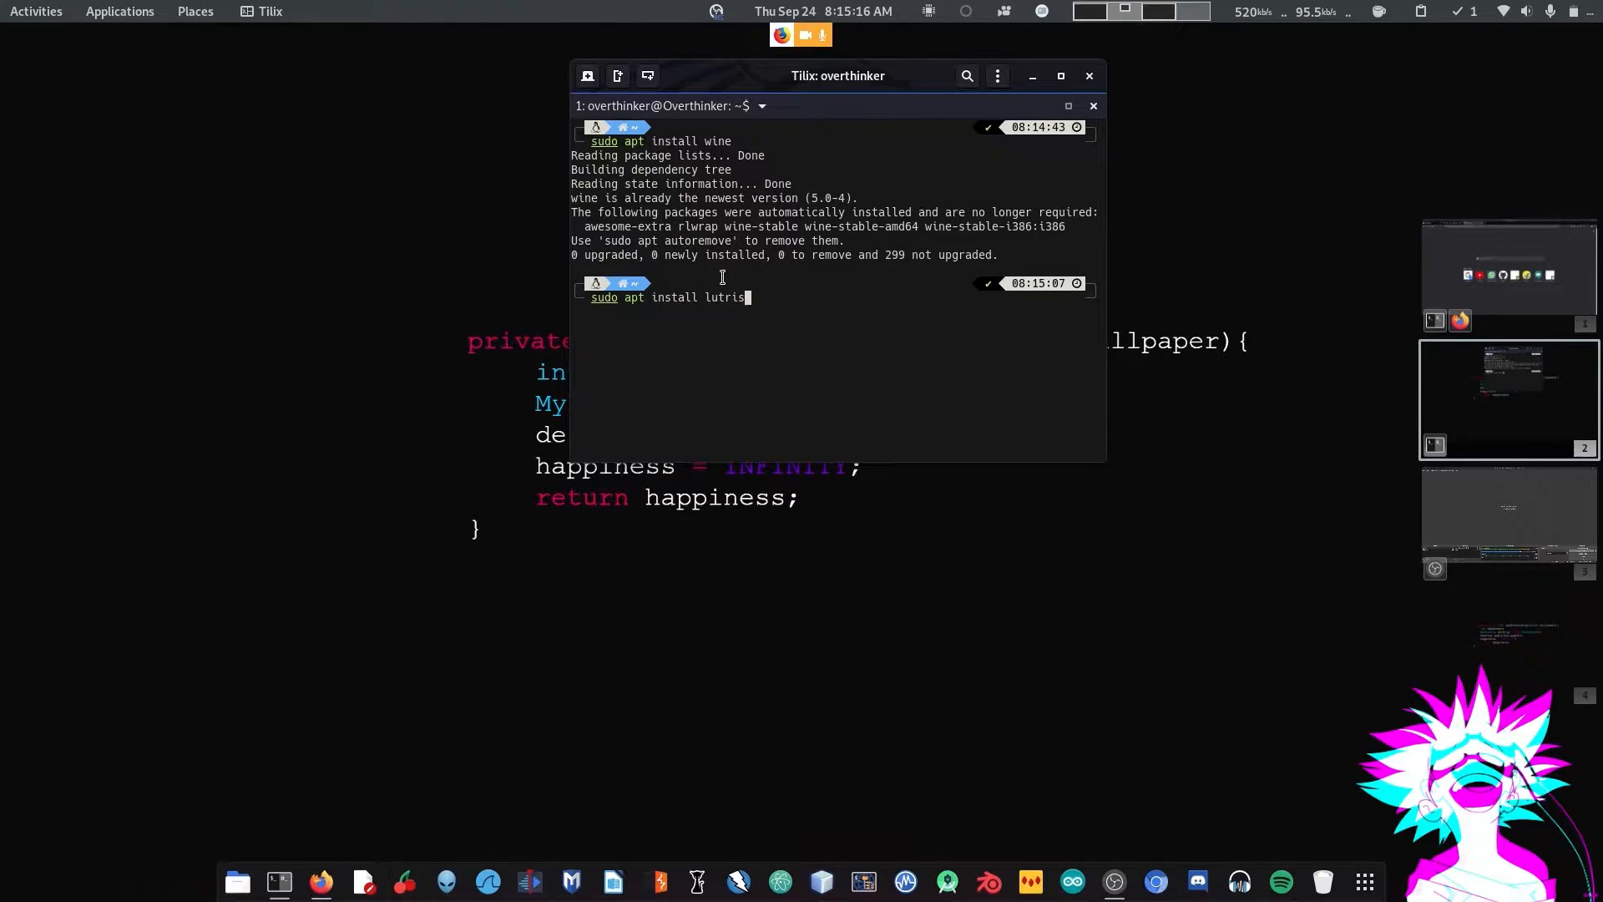
key(Return)
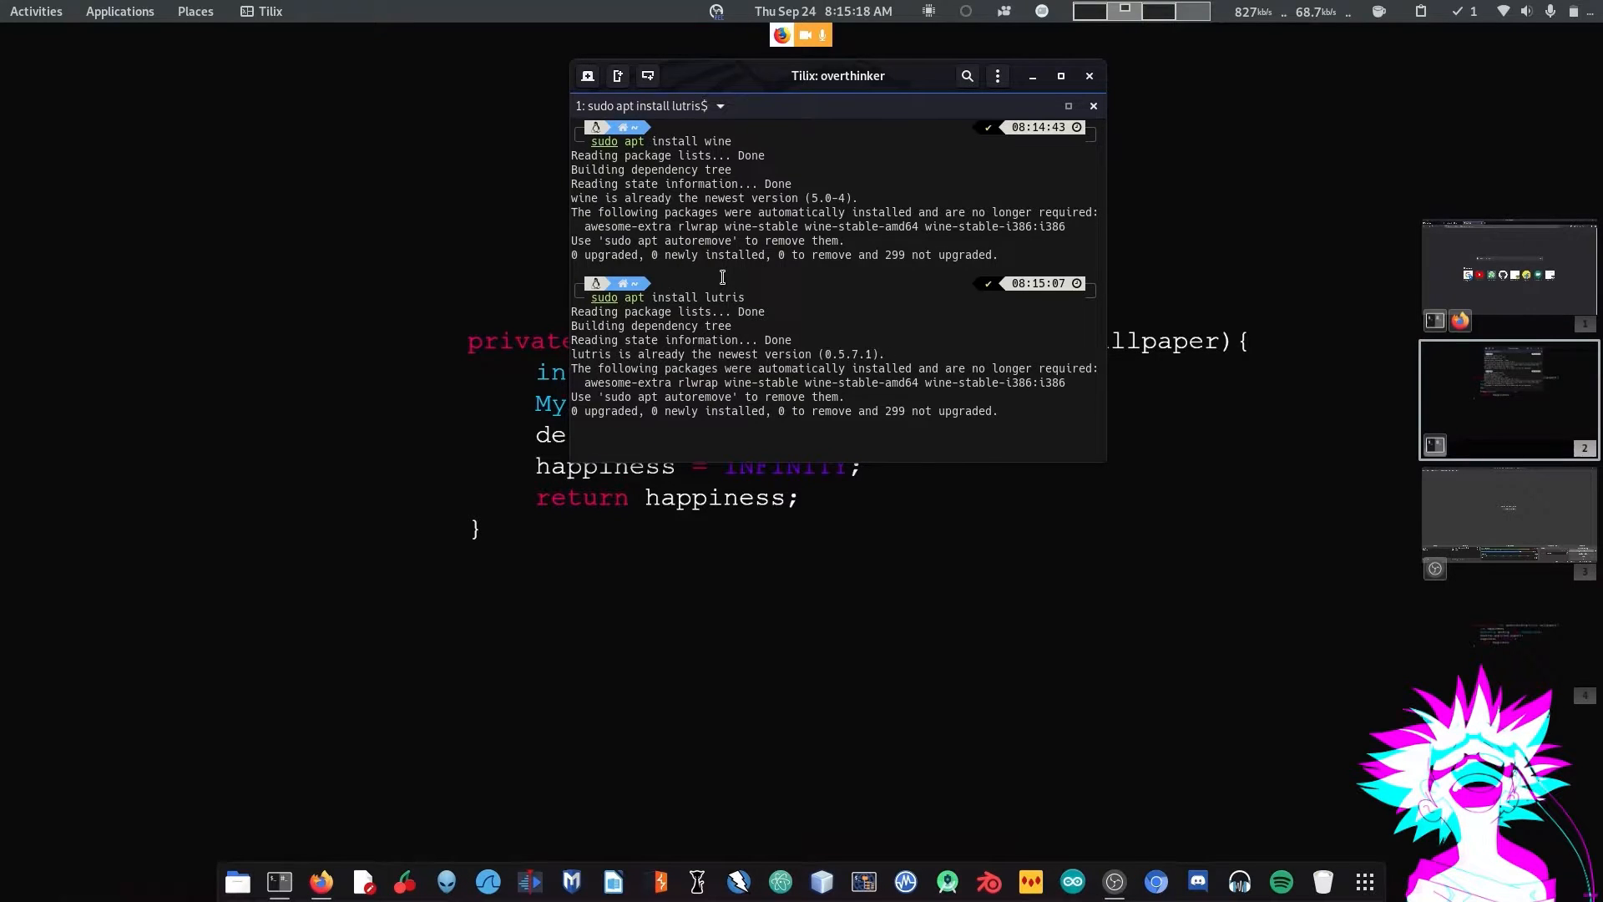
text(cl)
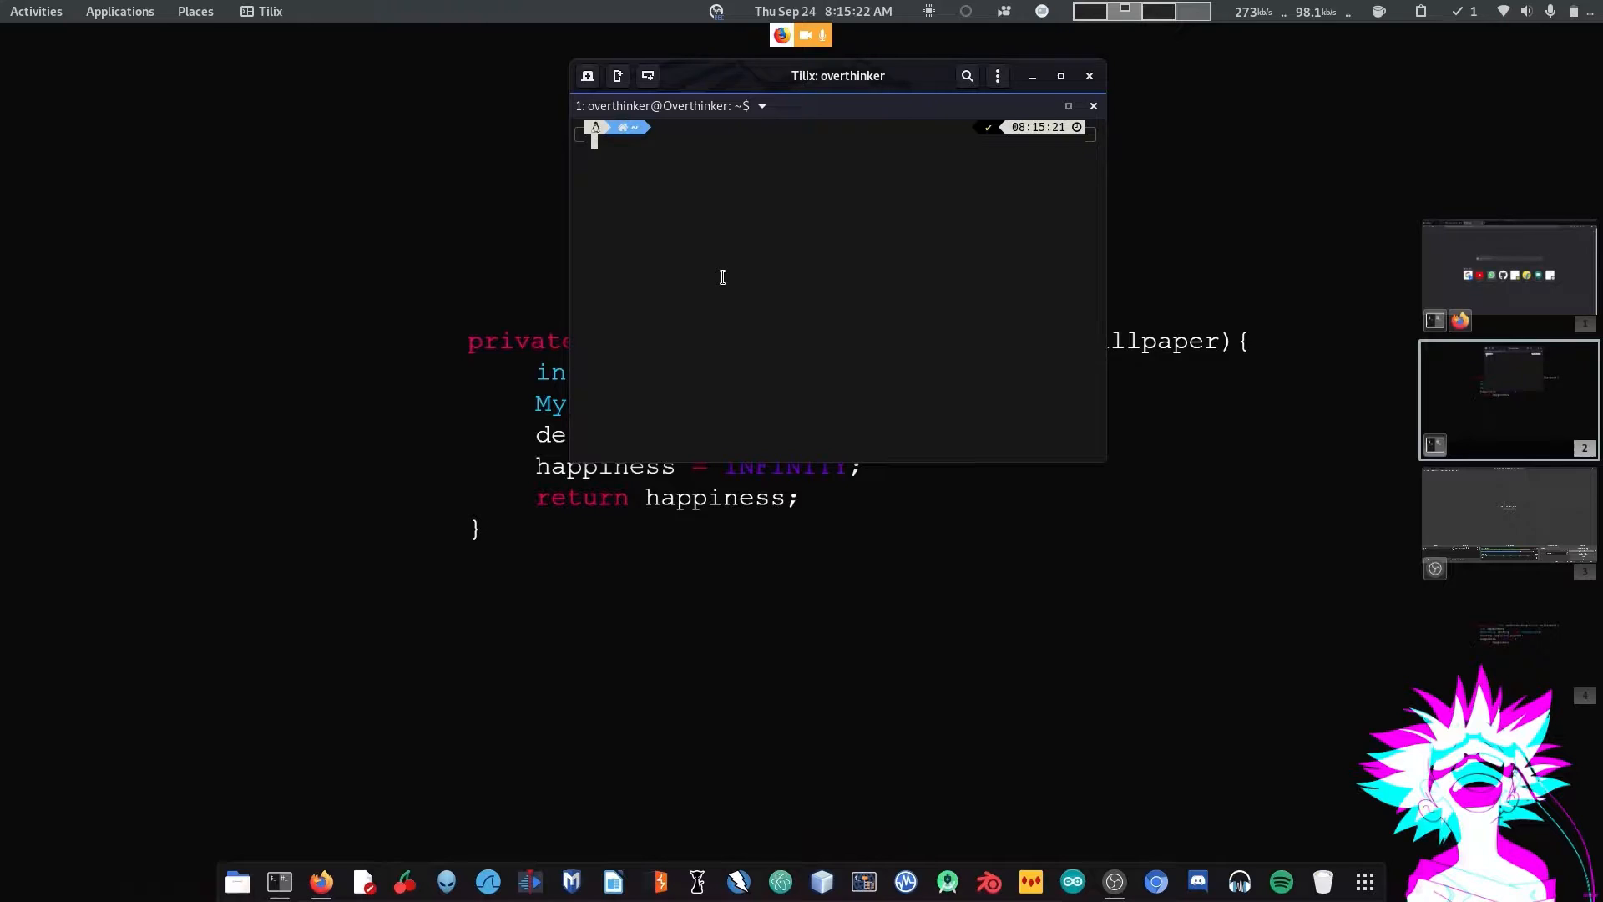
- Start Lutris from the terminal to reach its library with the Epic Games Store entry
text(lutri)
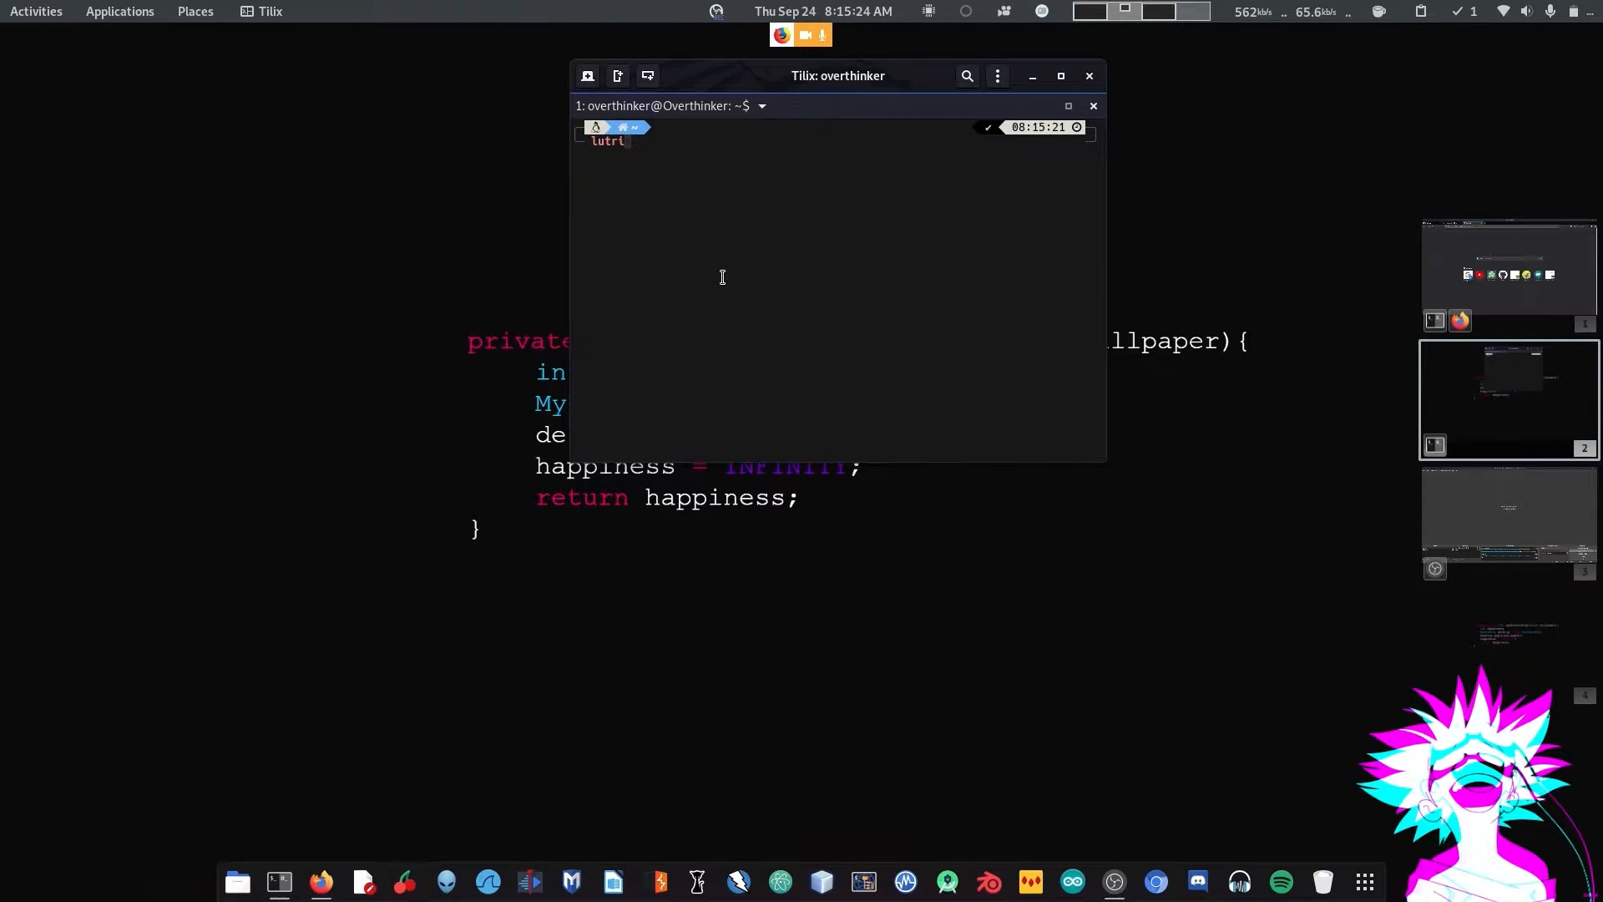
key(Return)
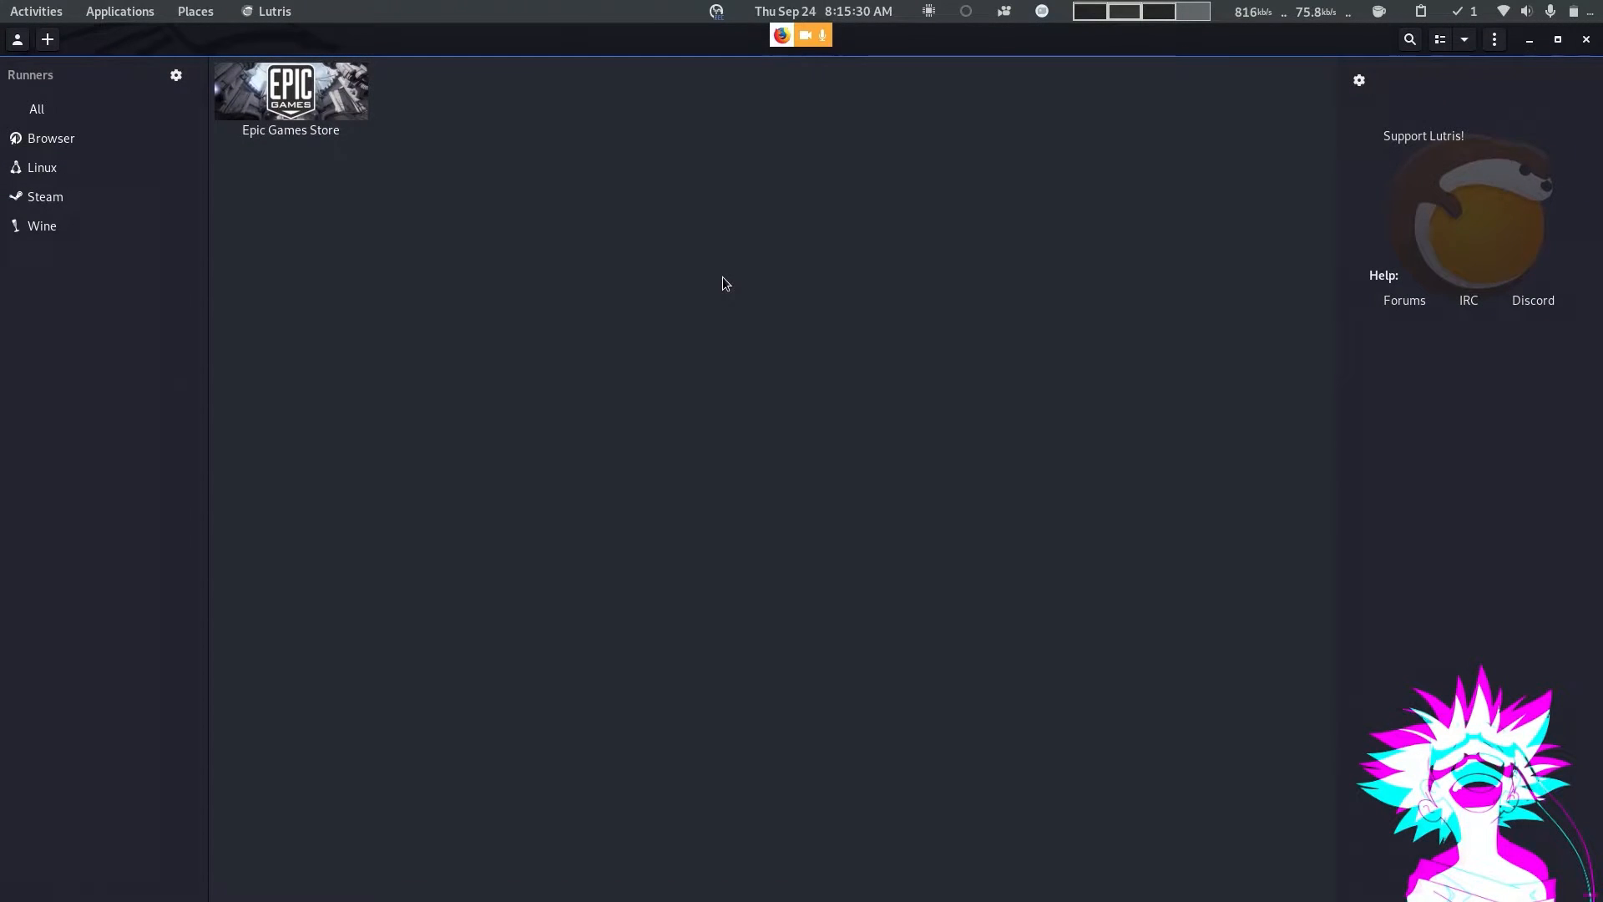
mouse_move(258, 112)
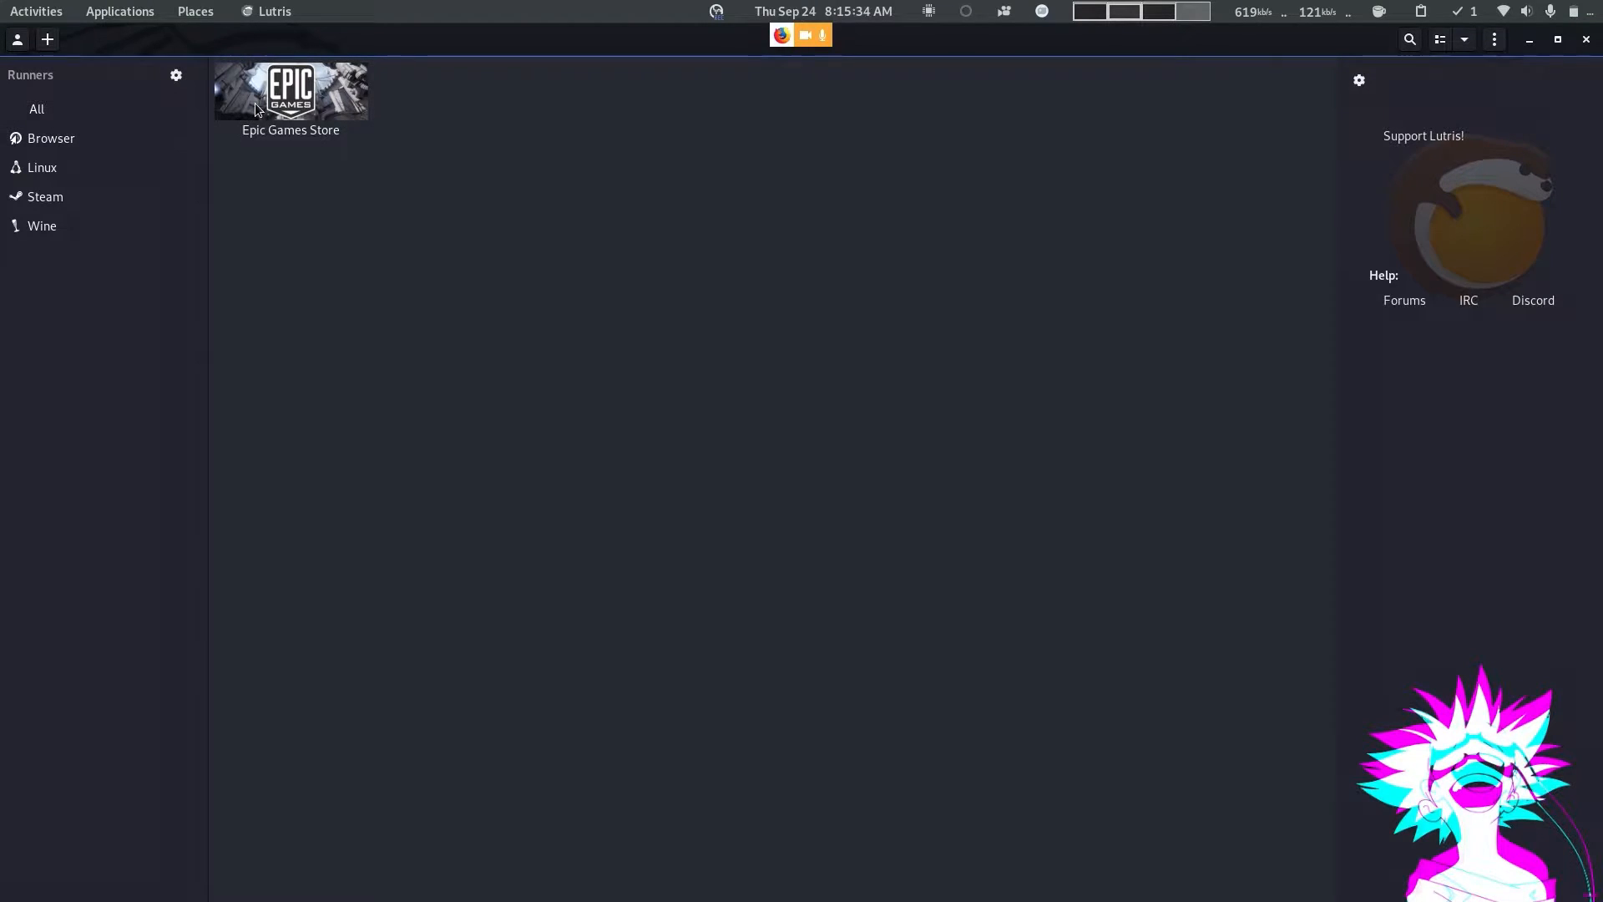
- Show the Epic Games Store entry's details and search the library for 'epic games'
click(290, 90)
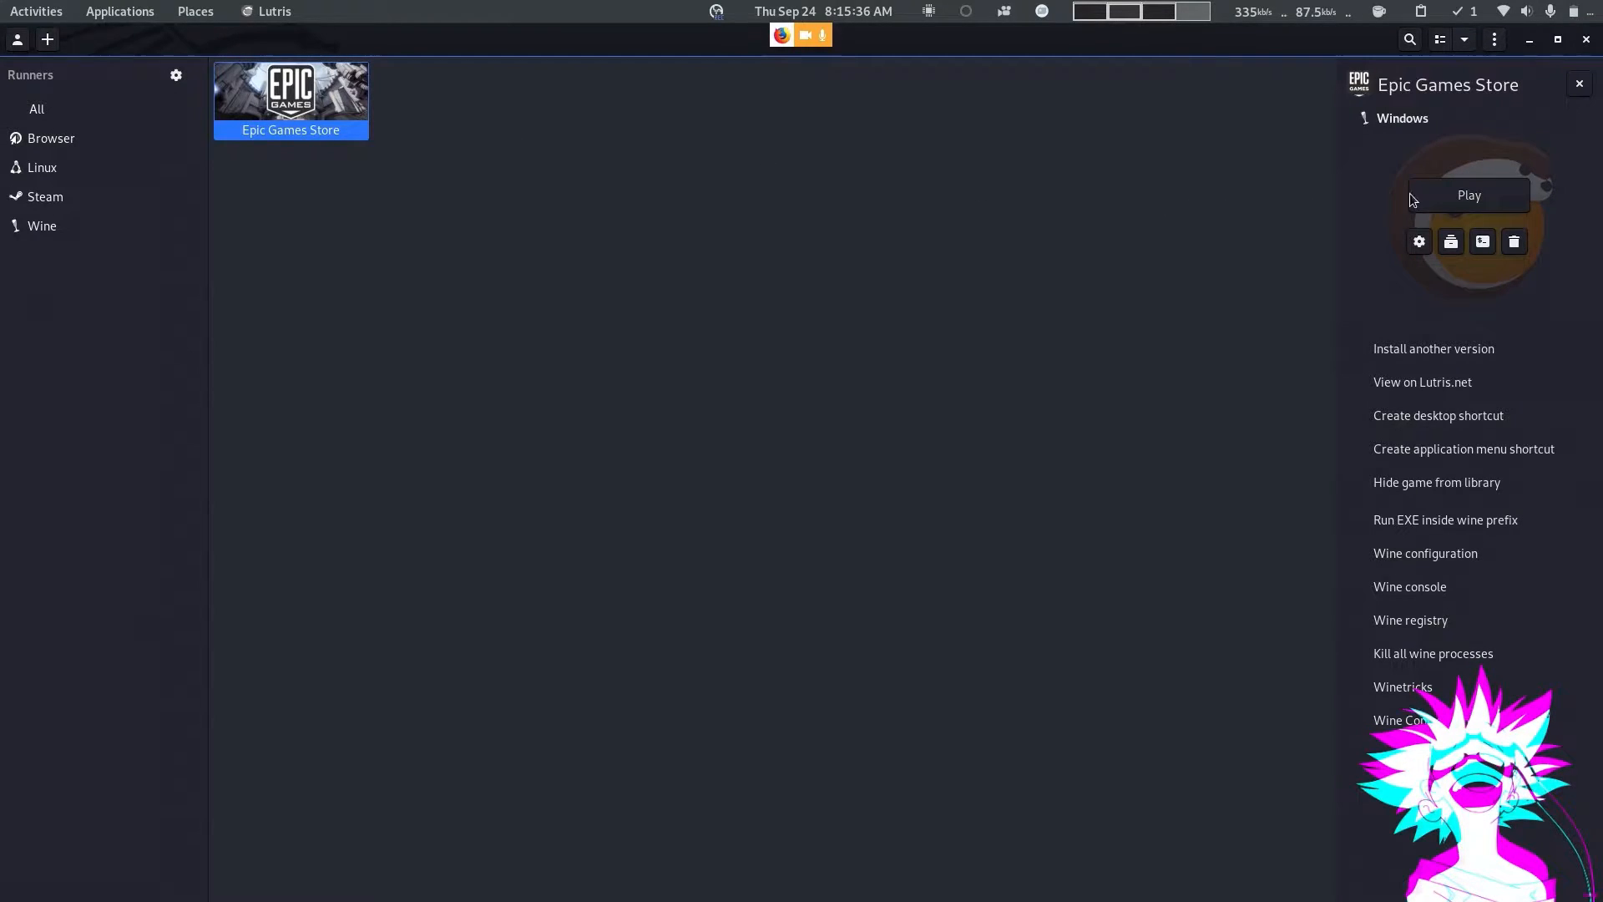
mouse_move(327, 68)
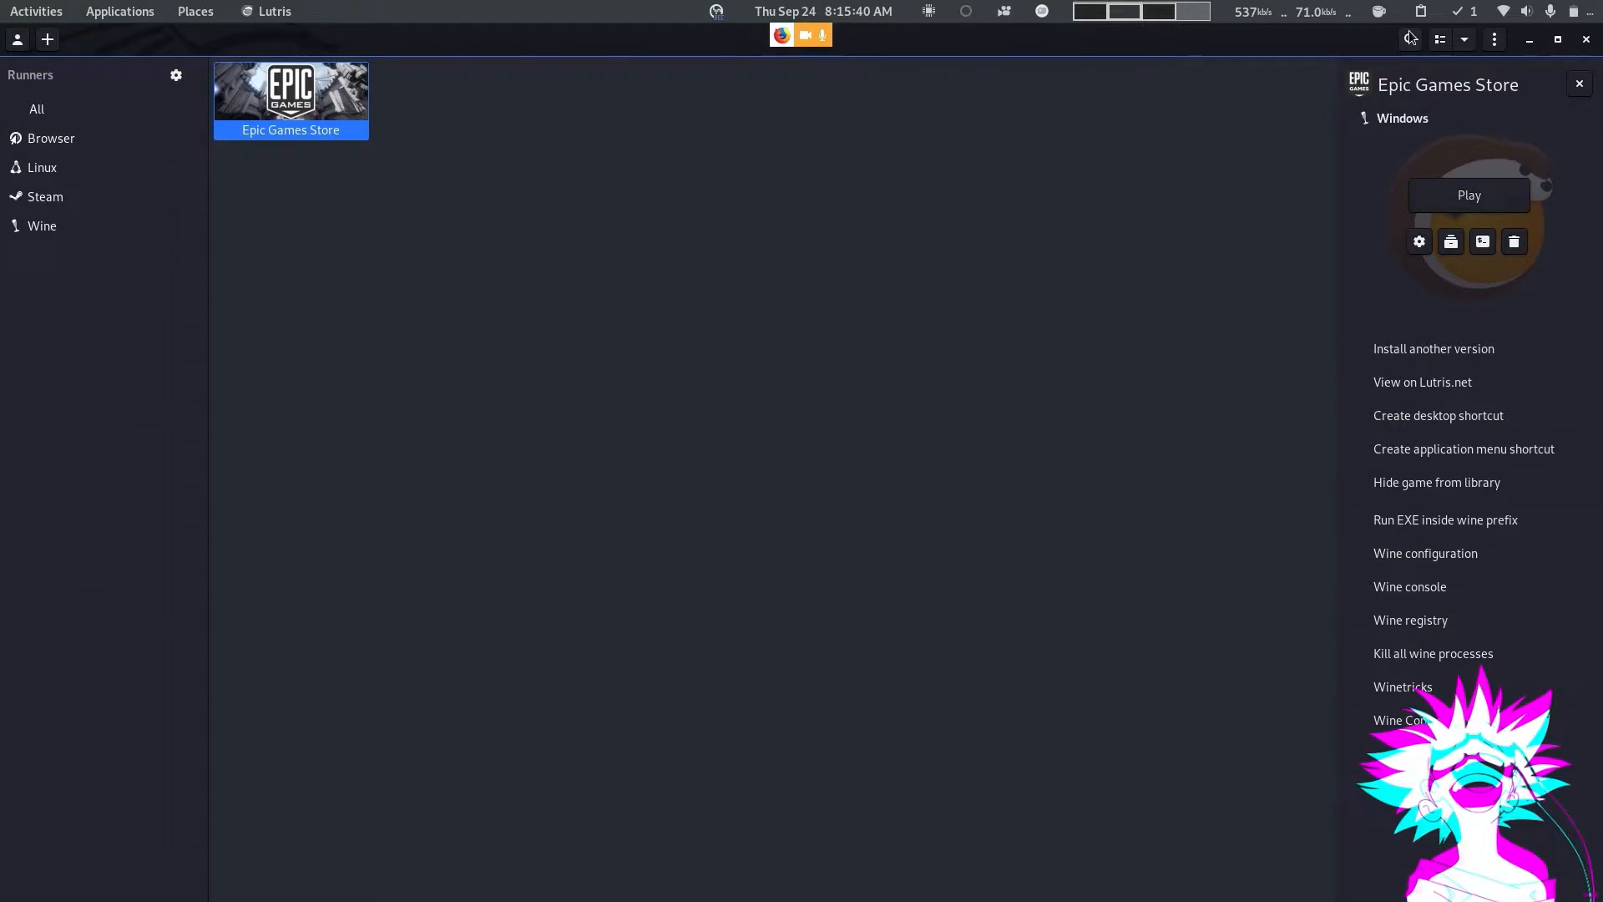
click(1409, 39)
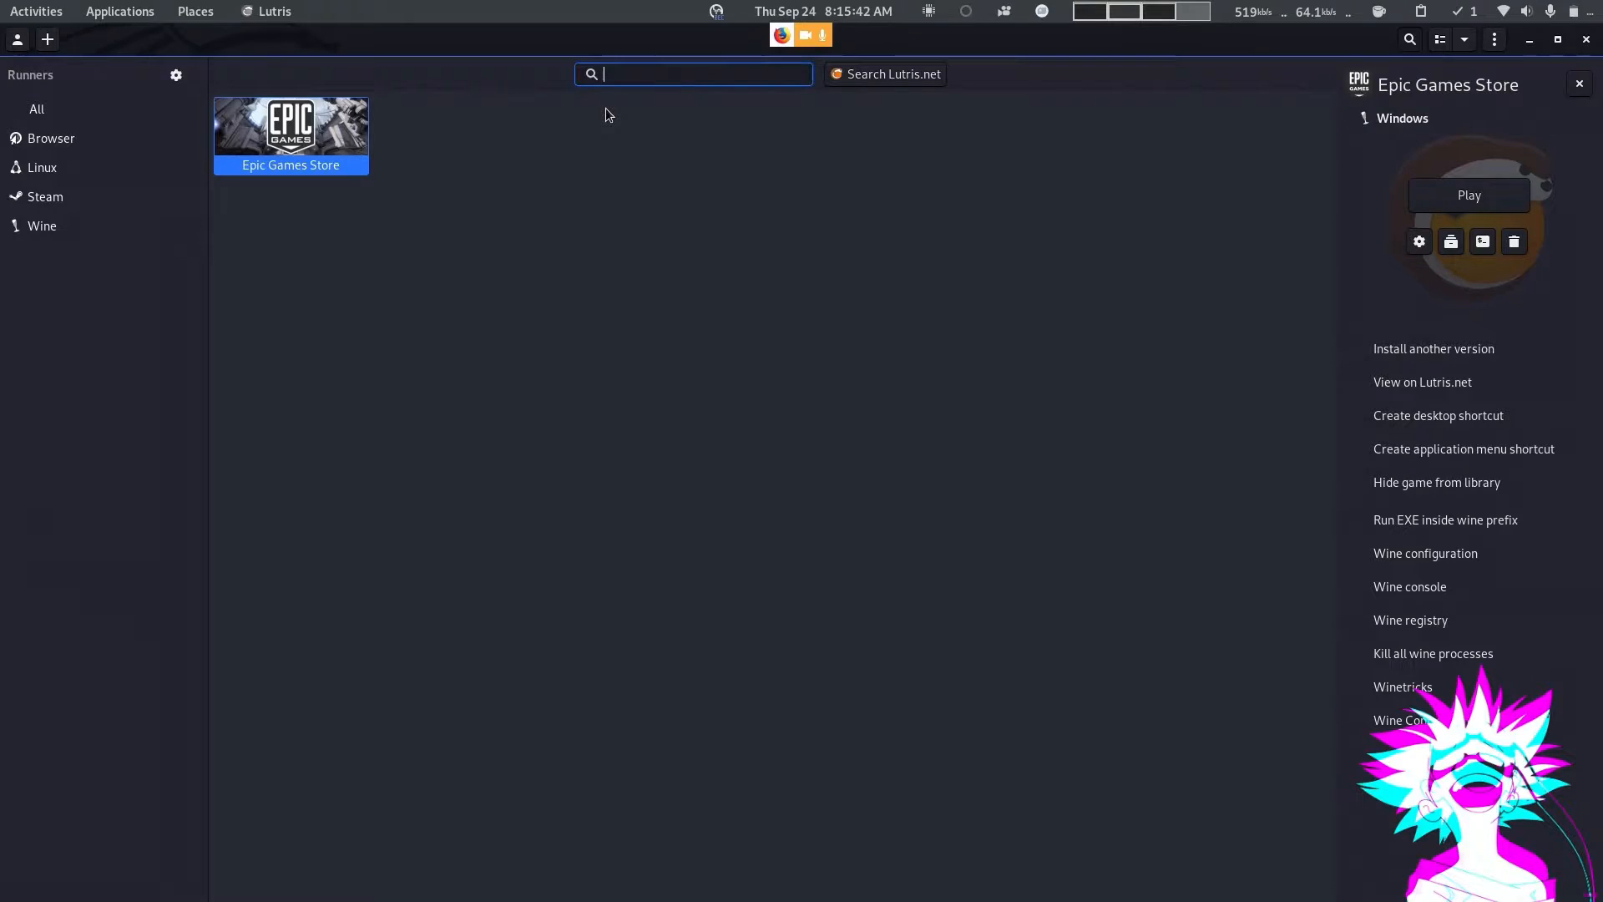
text(epic)
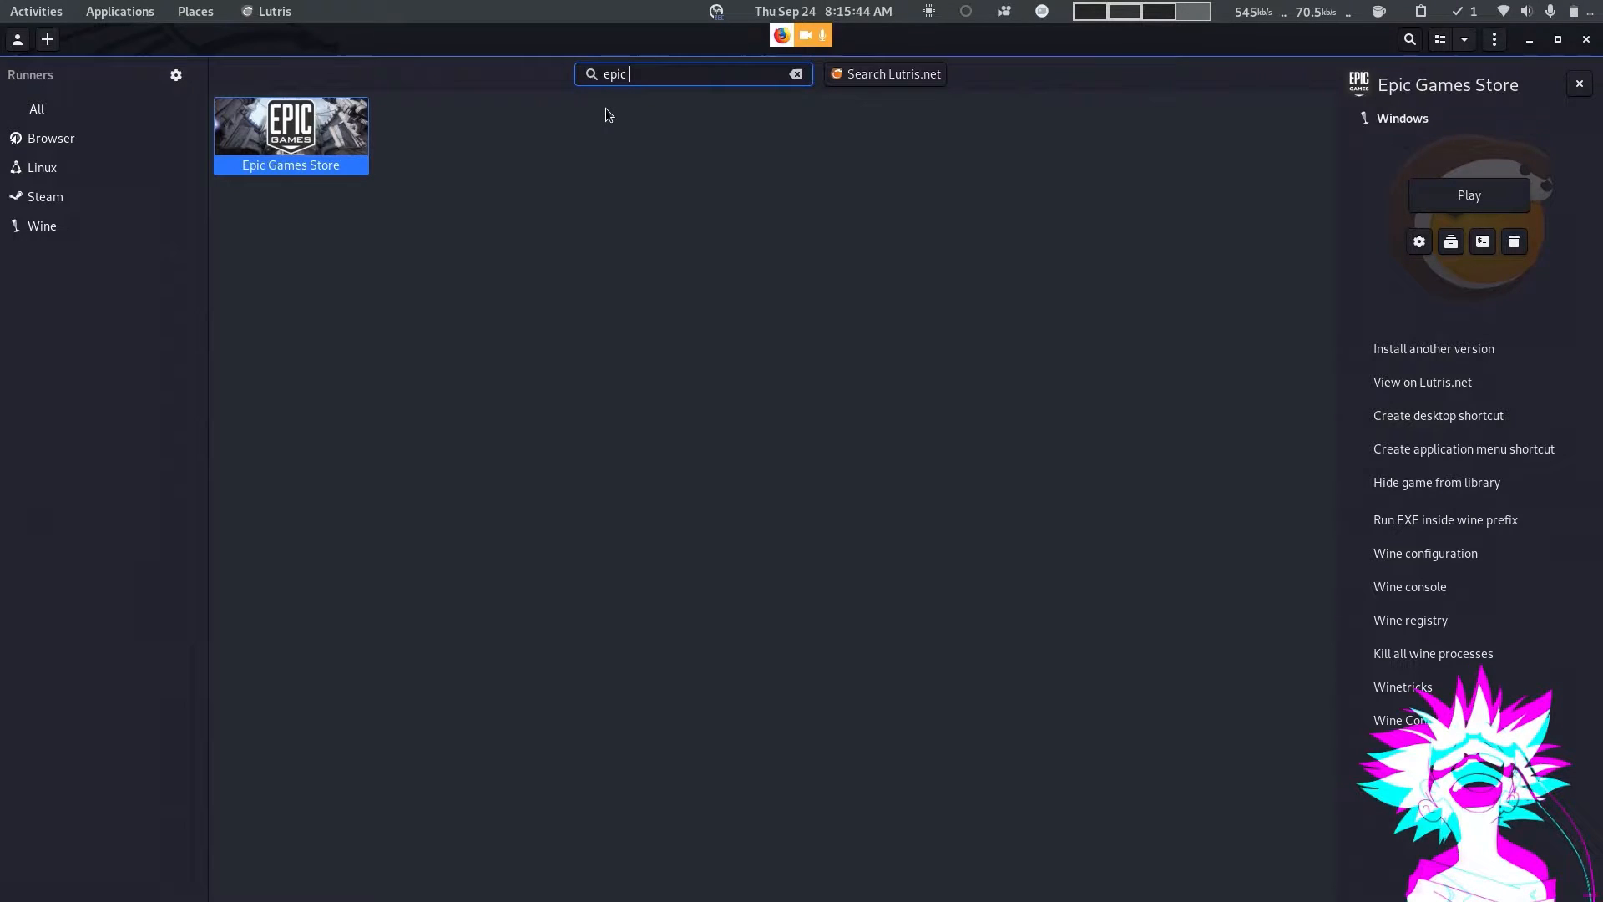
text(games)
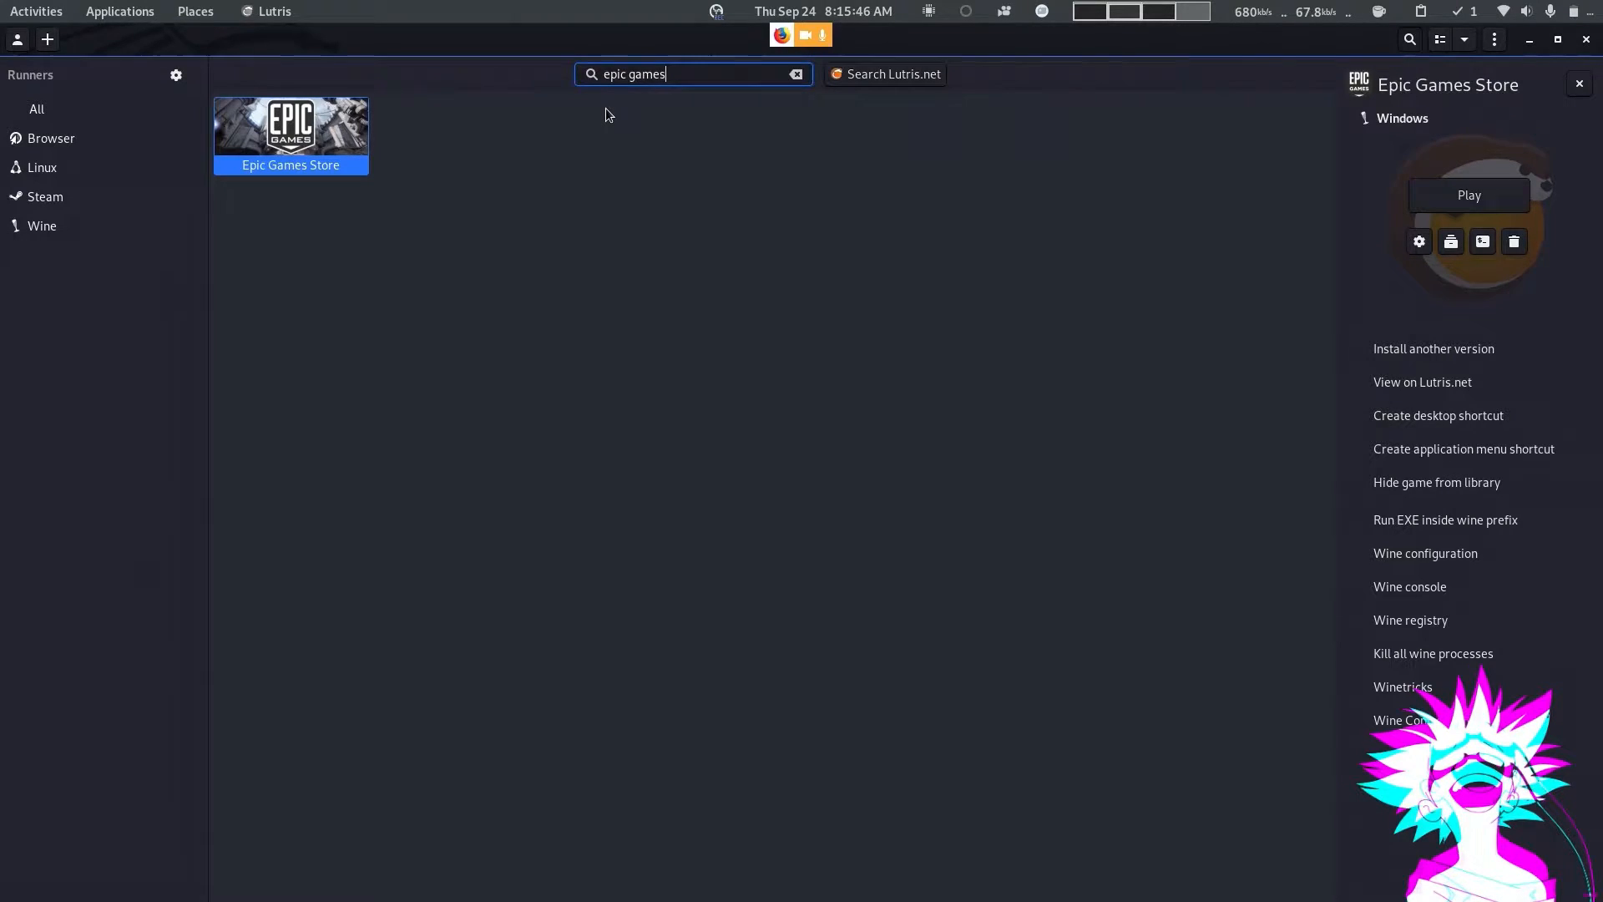
mouse_move(876, 72)
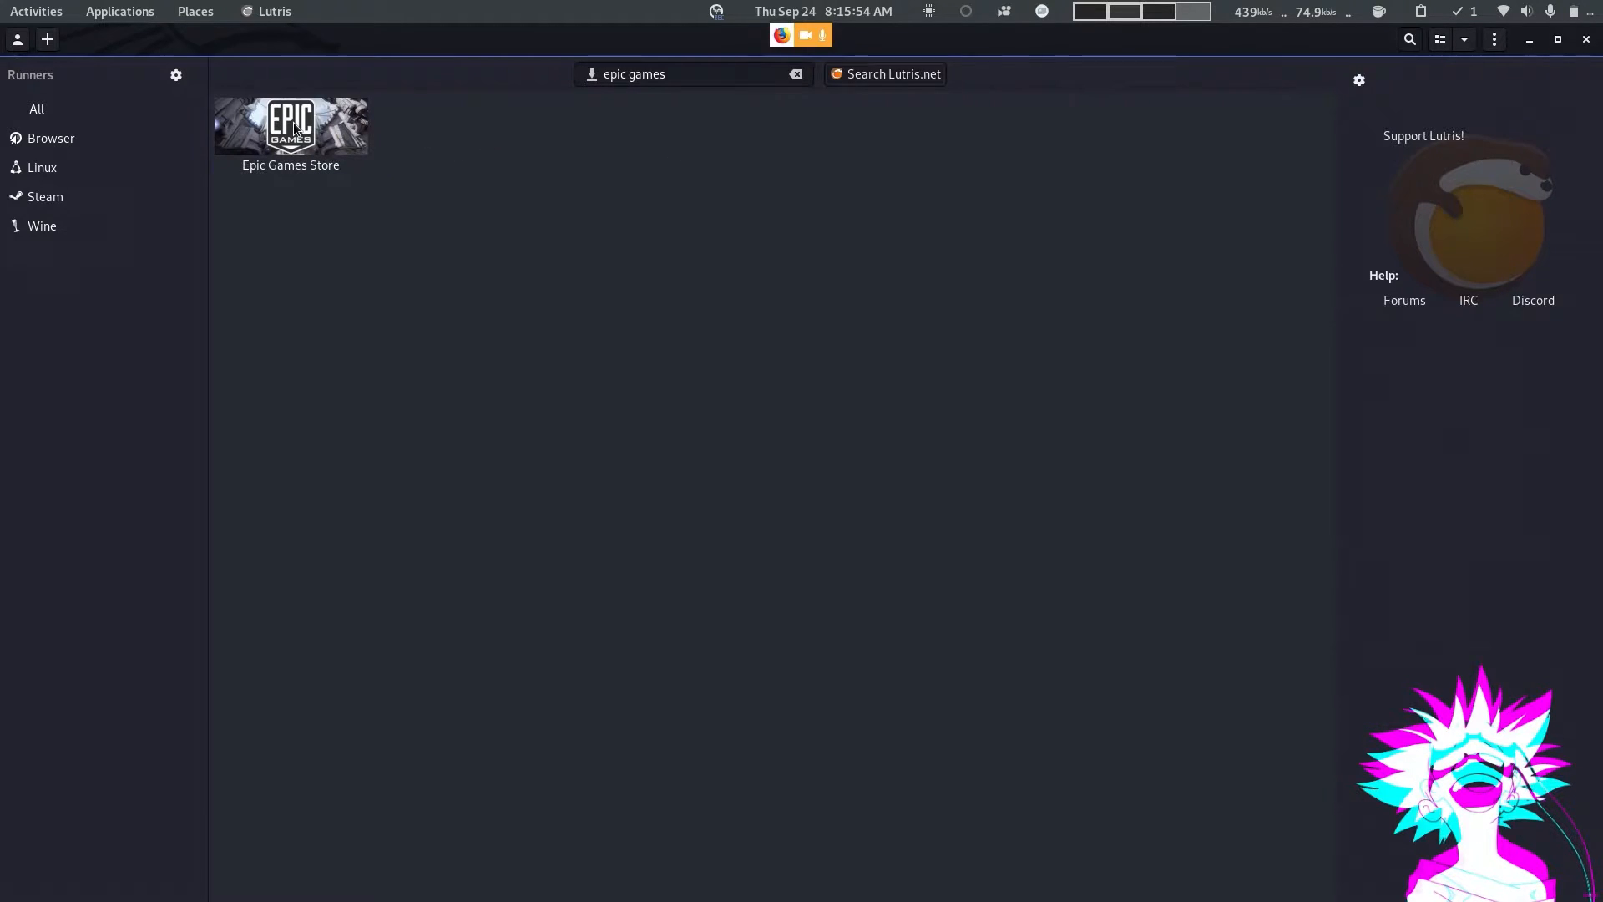
- Launch the Epic Games Store from its Lutris entry and return to the Lutris window
click(290, 128)
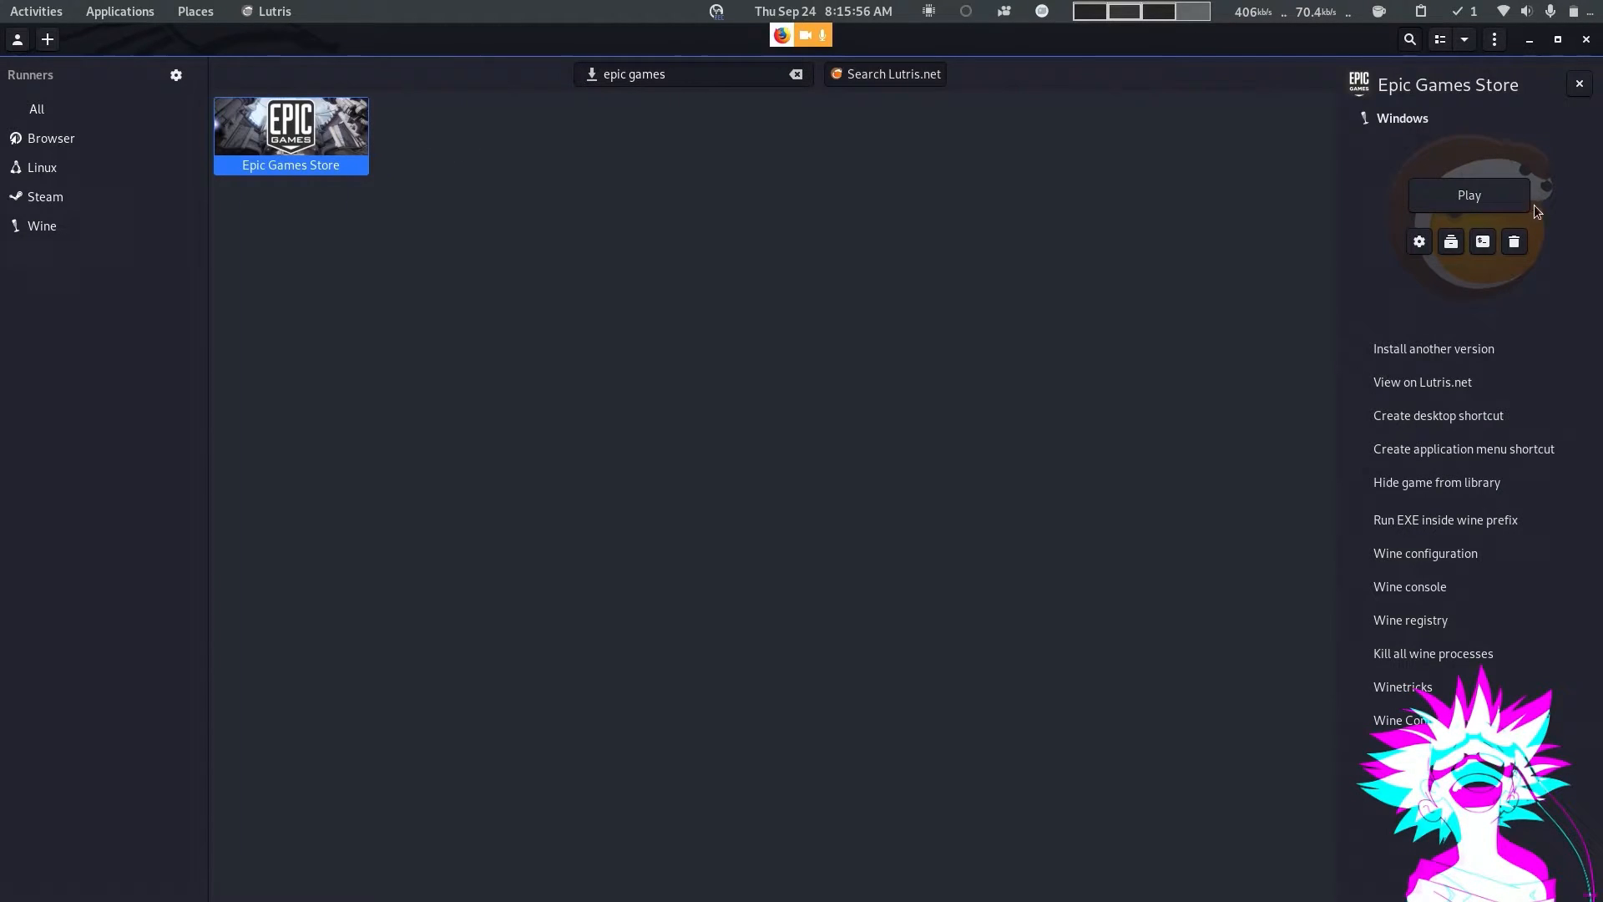
mouse_move(1460, 201)
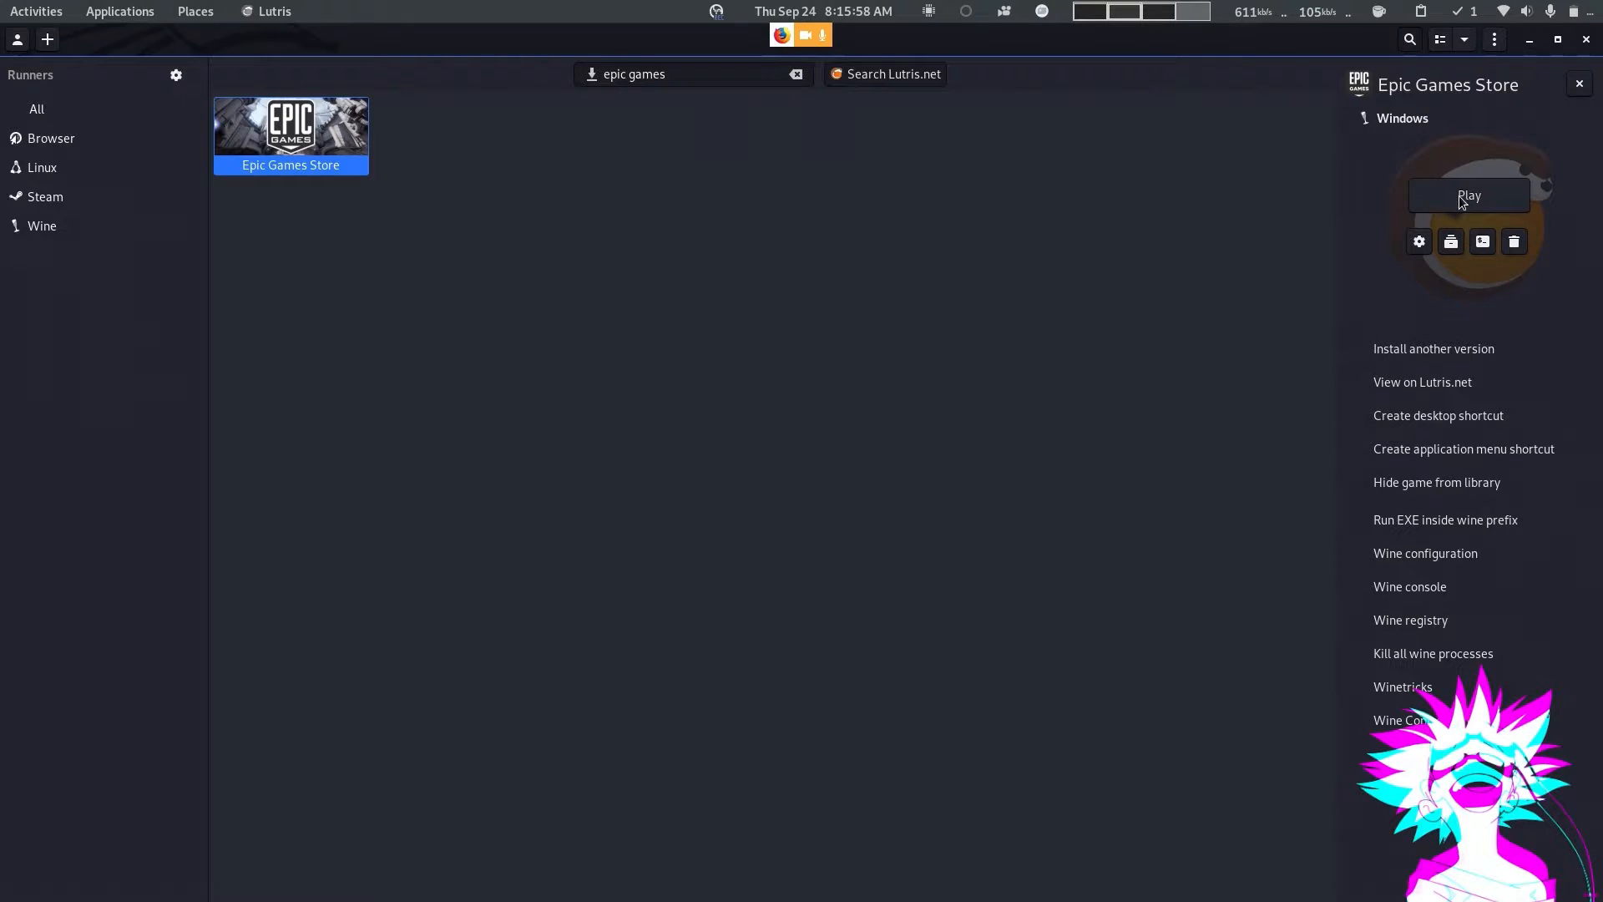
mouse_move(1562, 204)
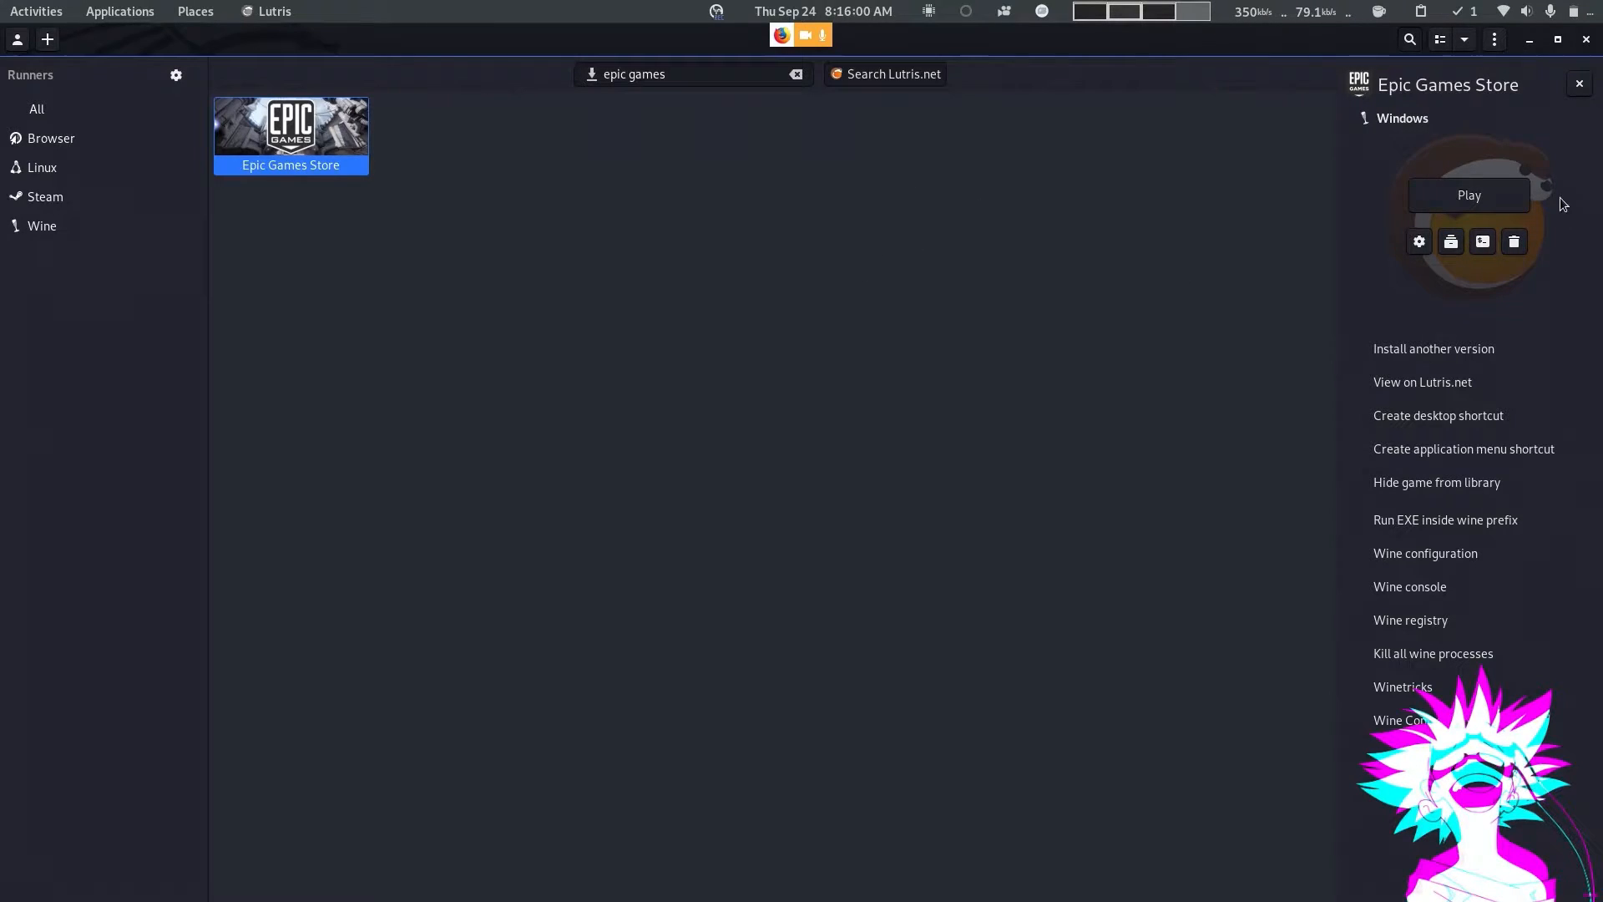
click(1468, 195)
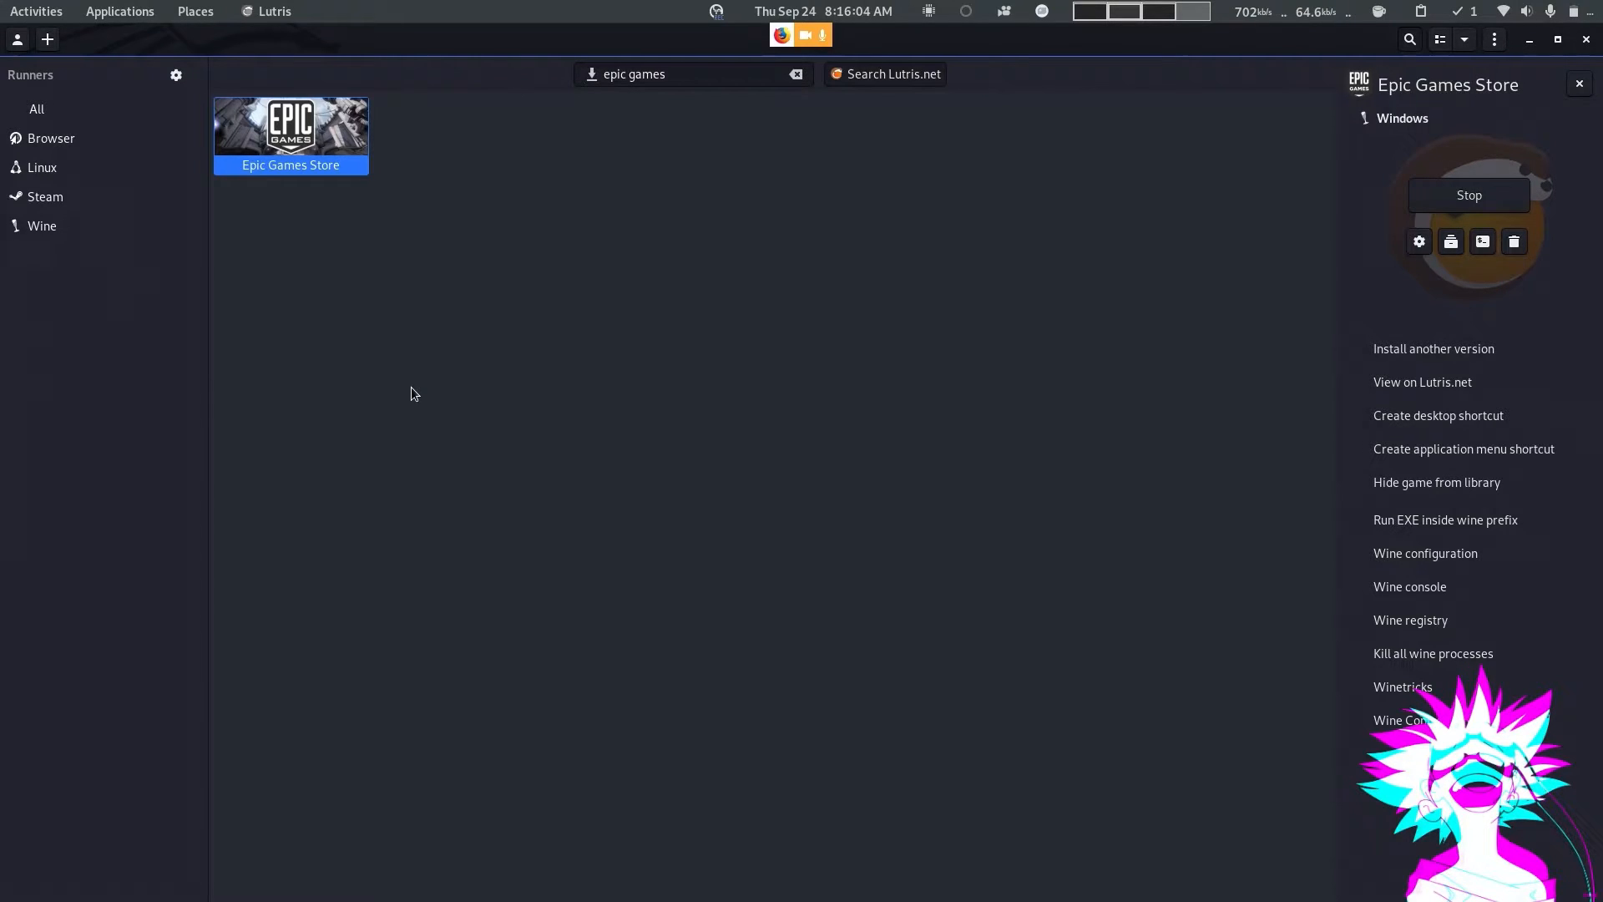
mouse_move(399, 366)
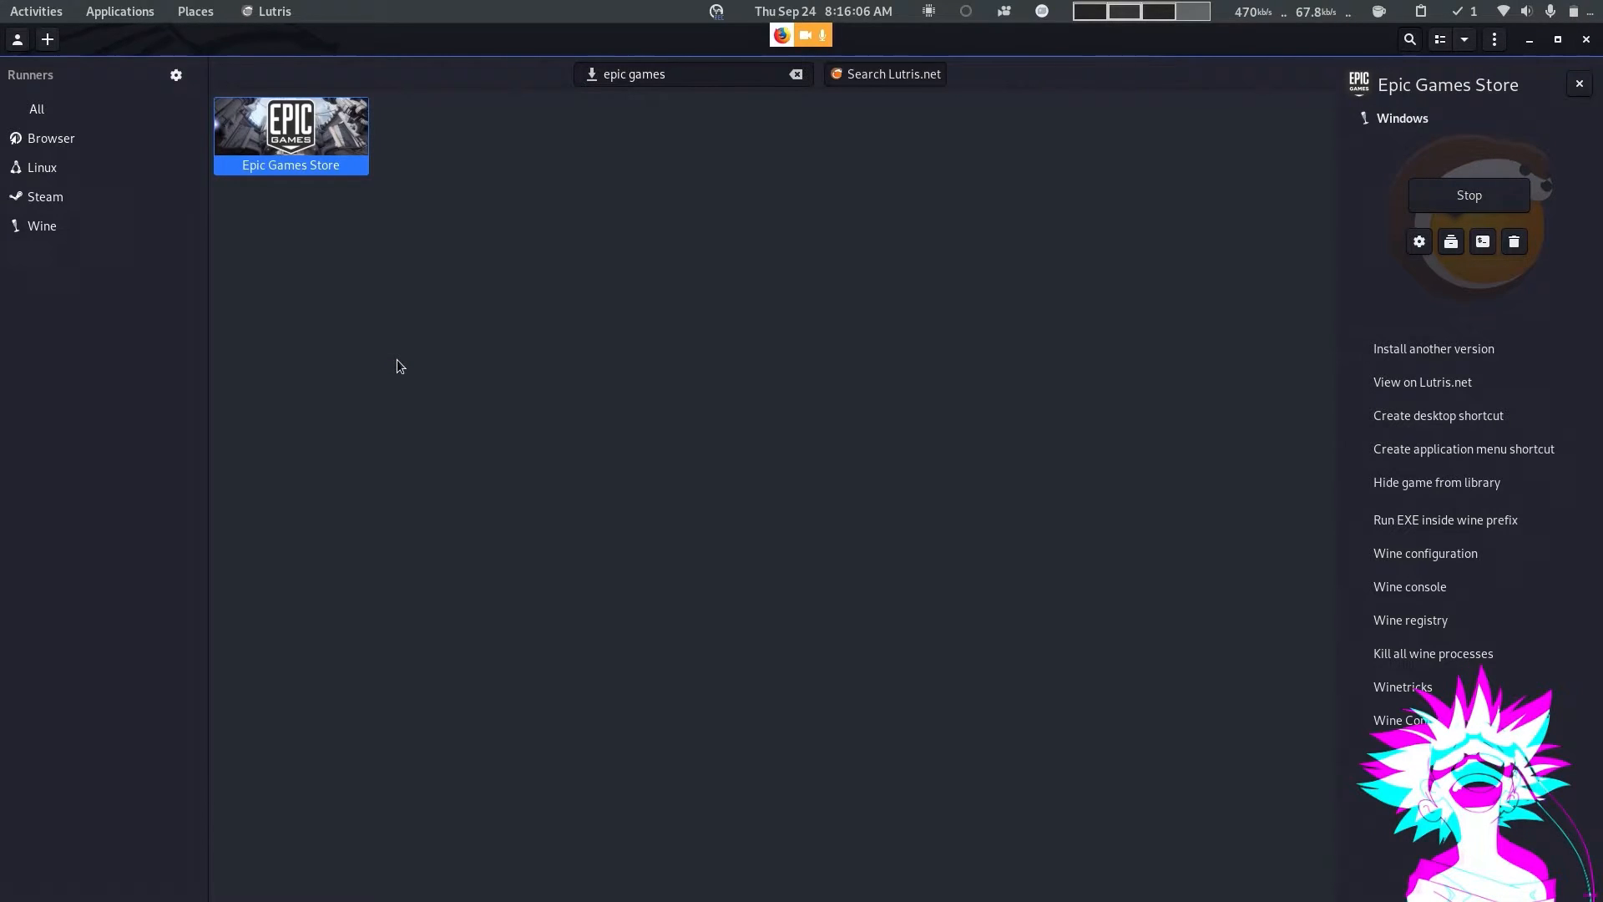
mouse_move(493, 310)
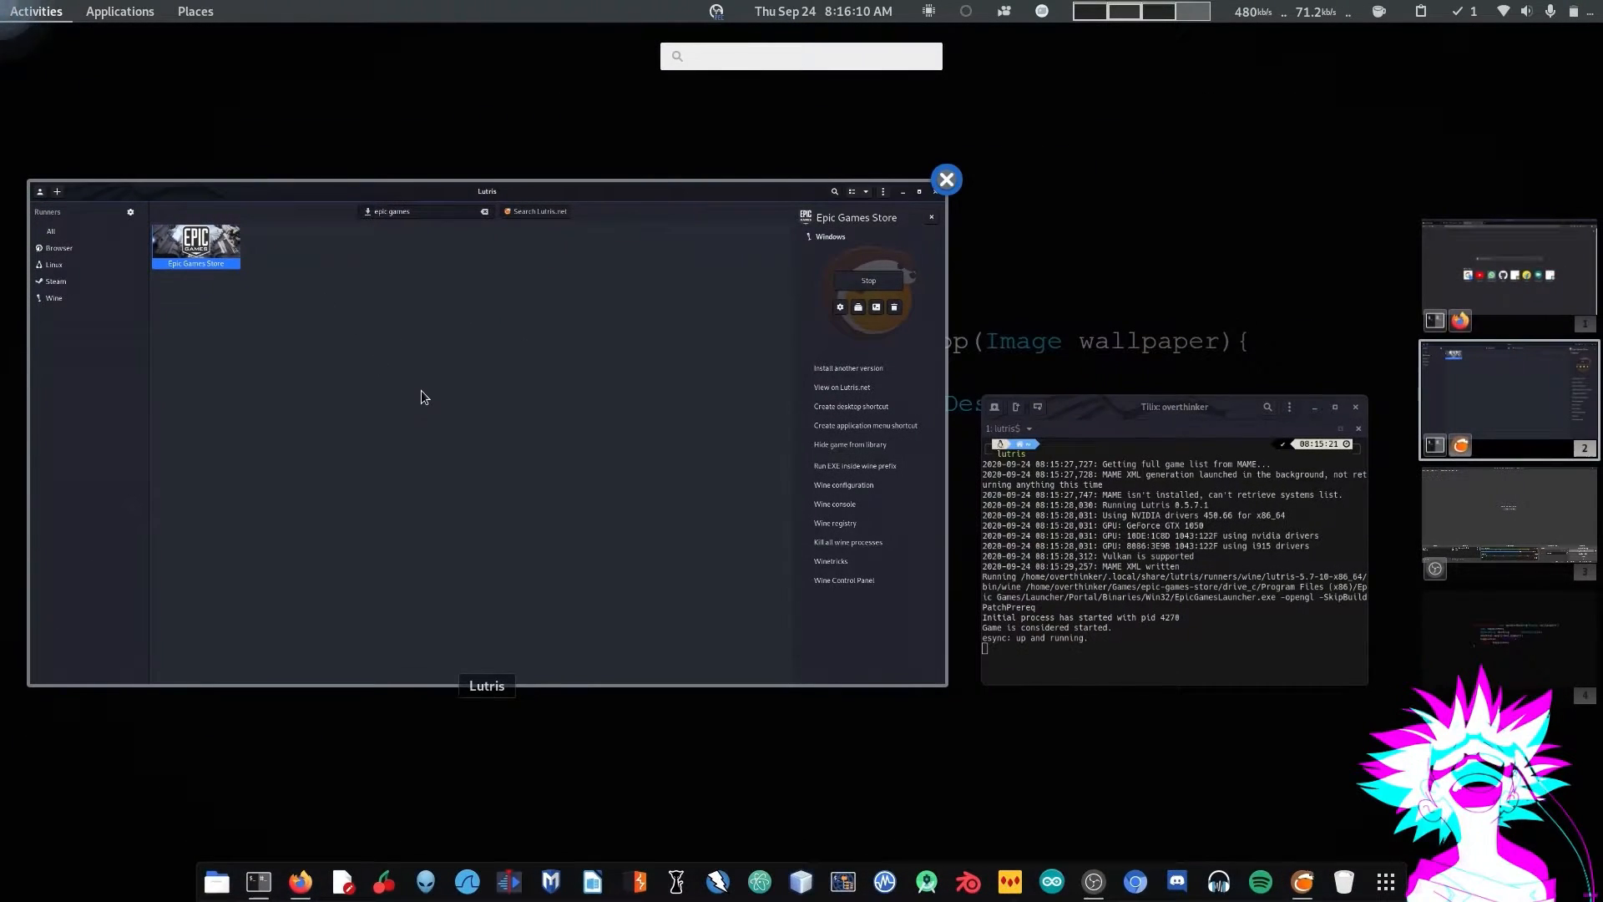
click(916, 191)
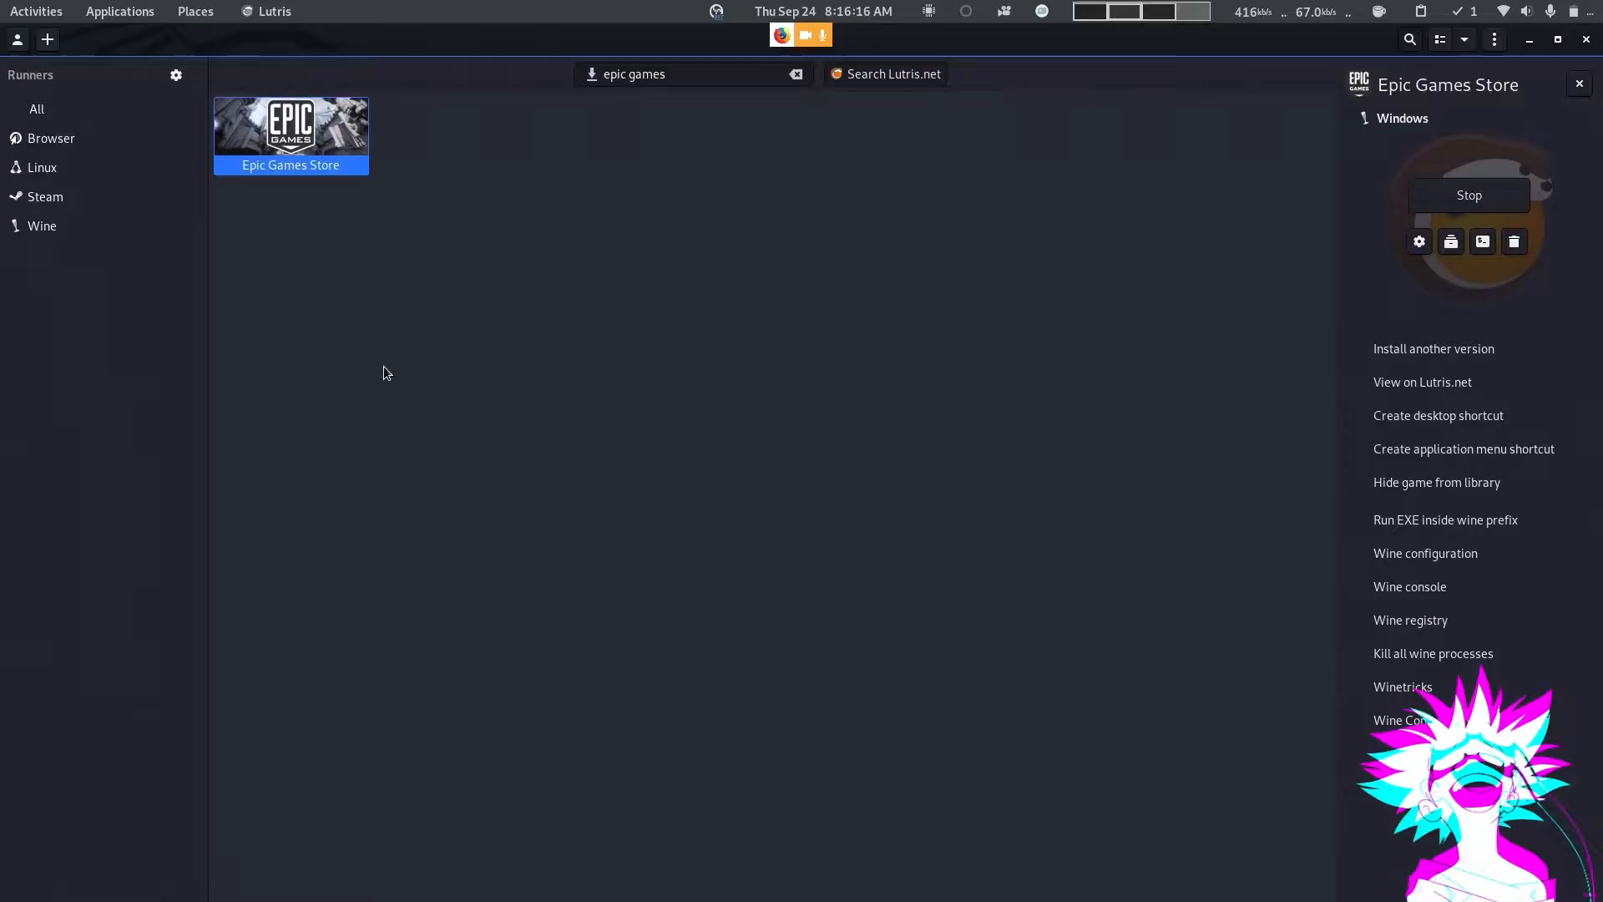
mouse_move(653, 355)
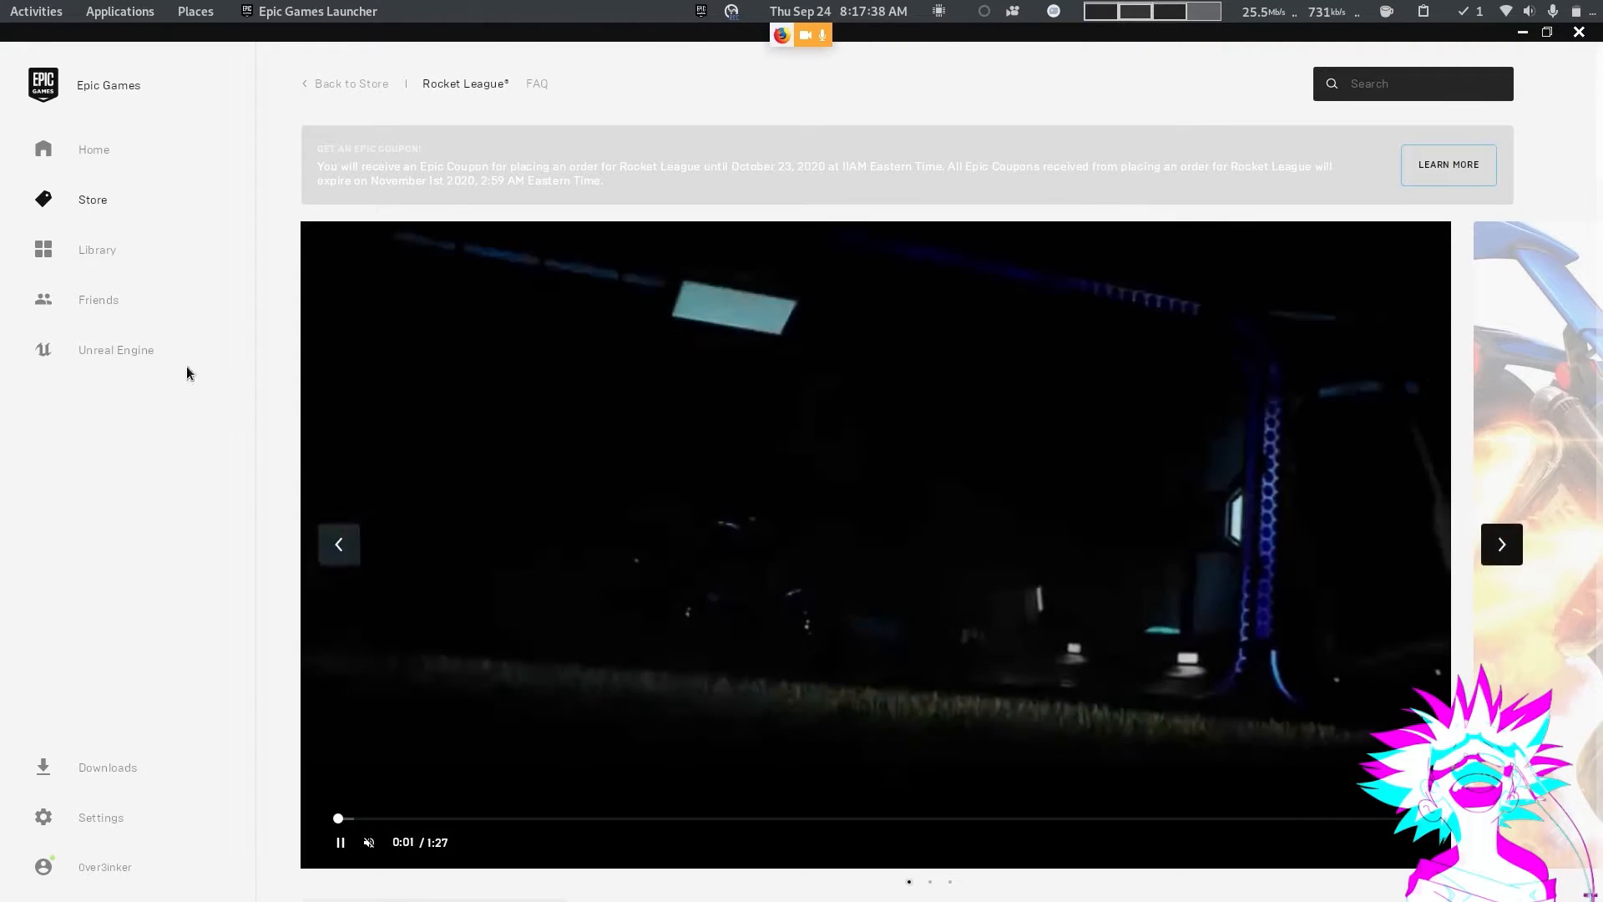
- Launch Rocket League from its options menu in the Epic Games Launcher library
click(96, 251)
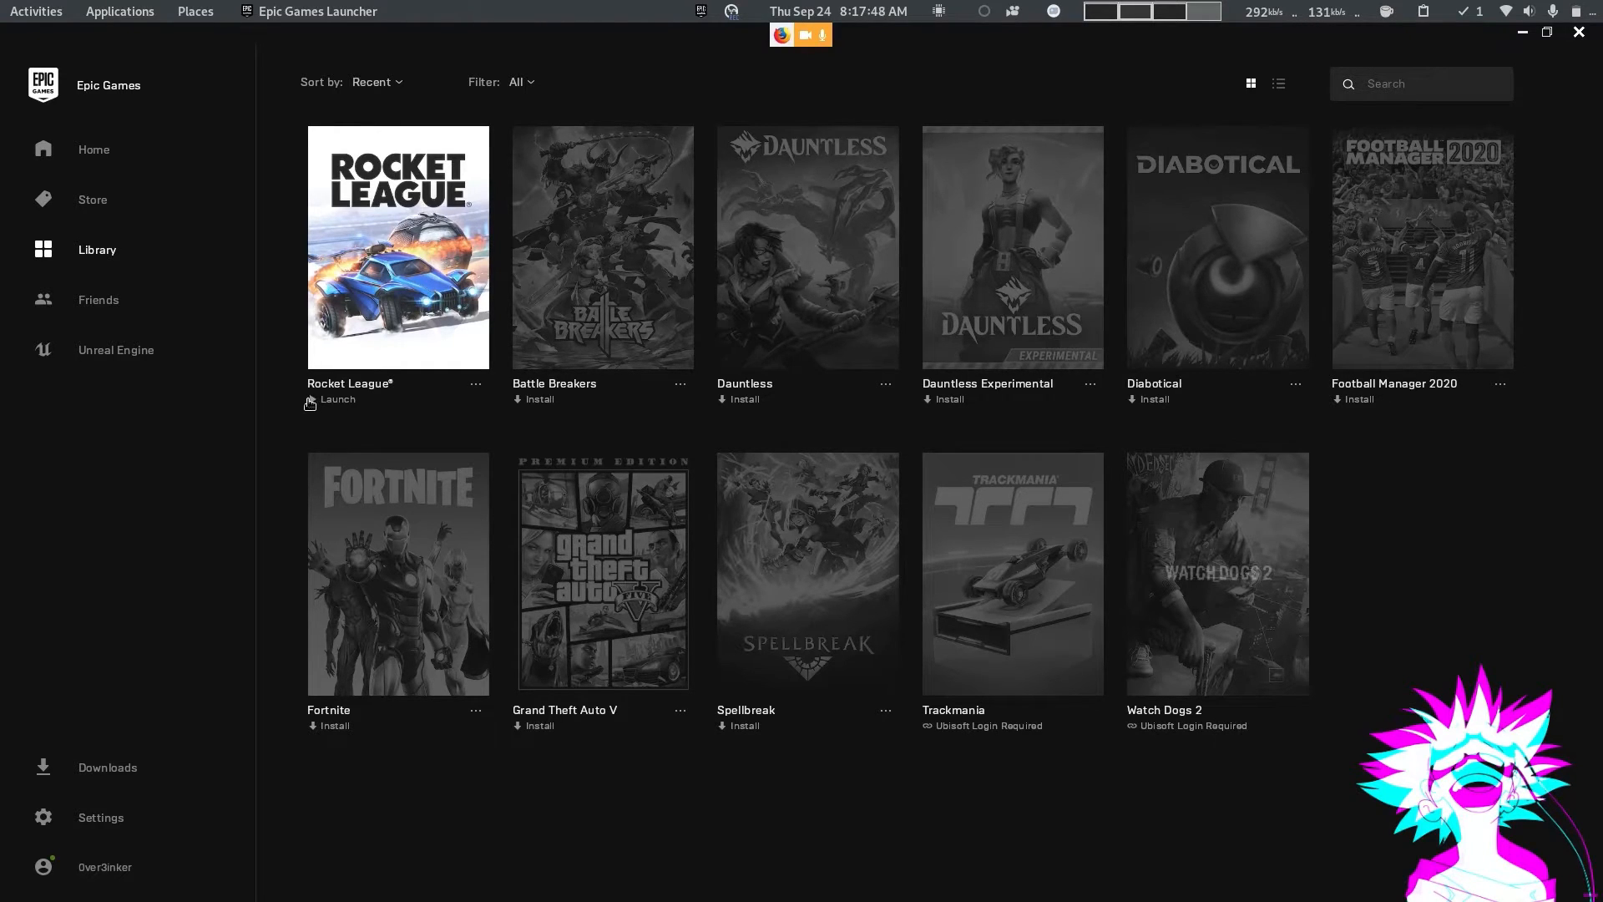
mouse_move(338, 350)
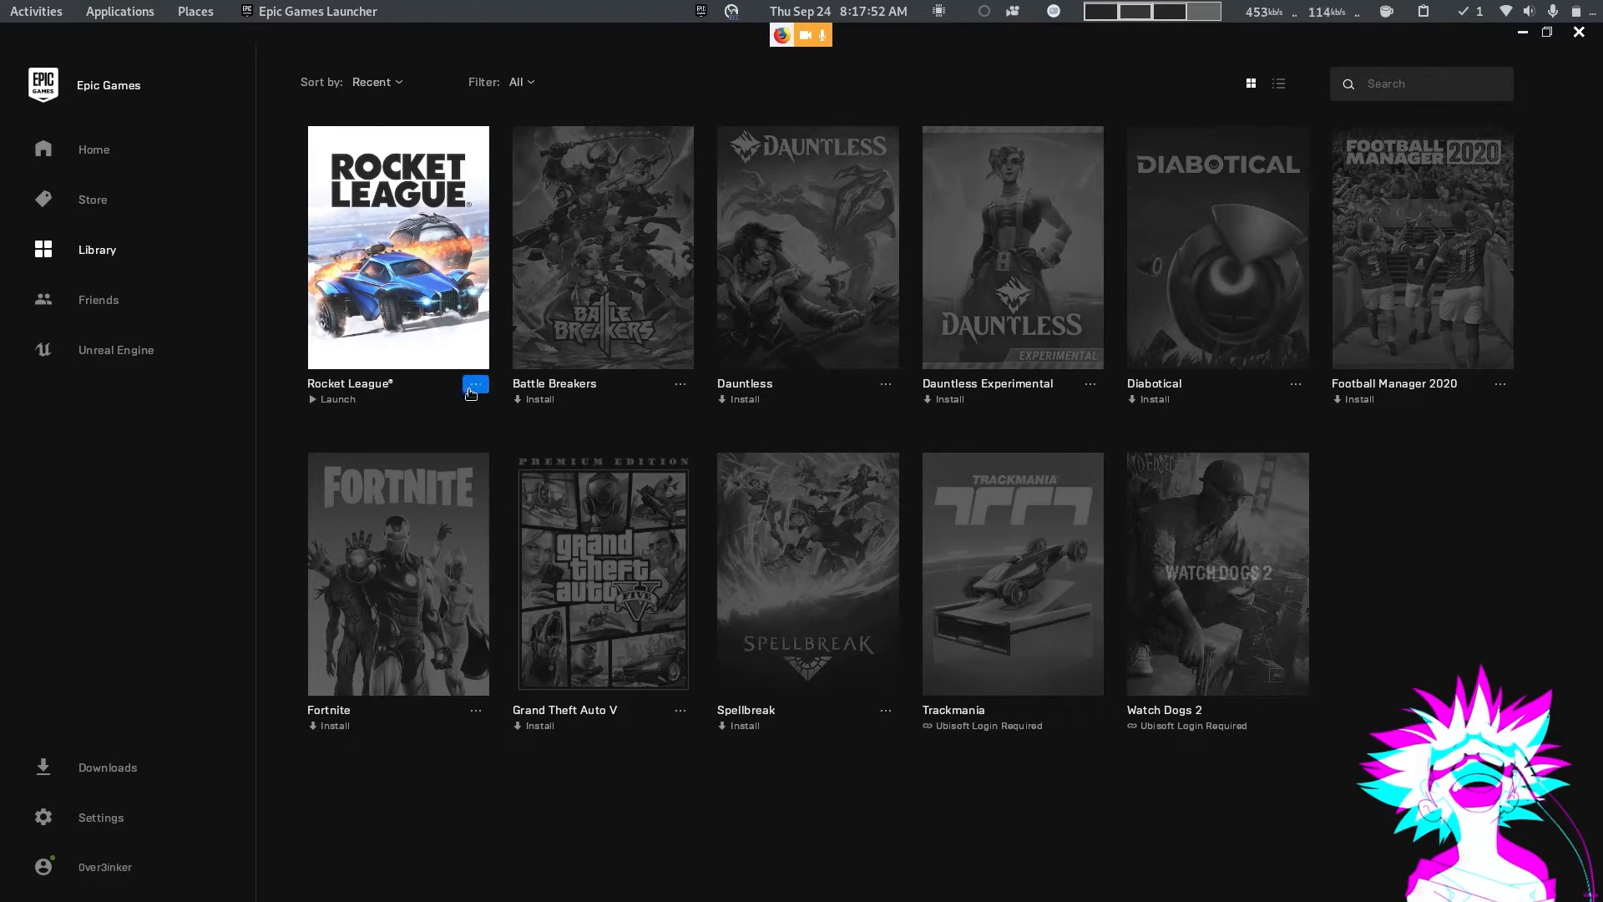
click(473, 386)
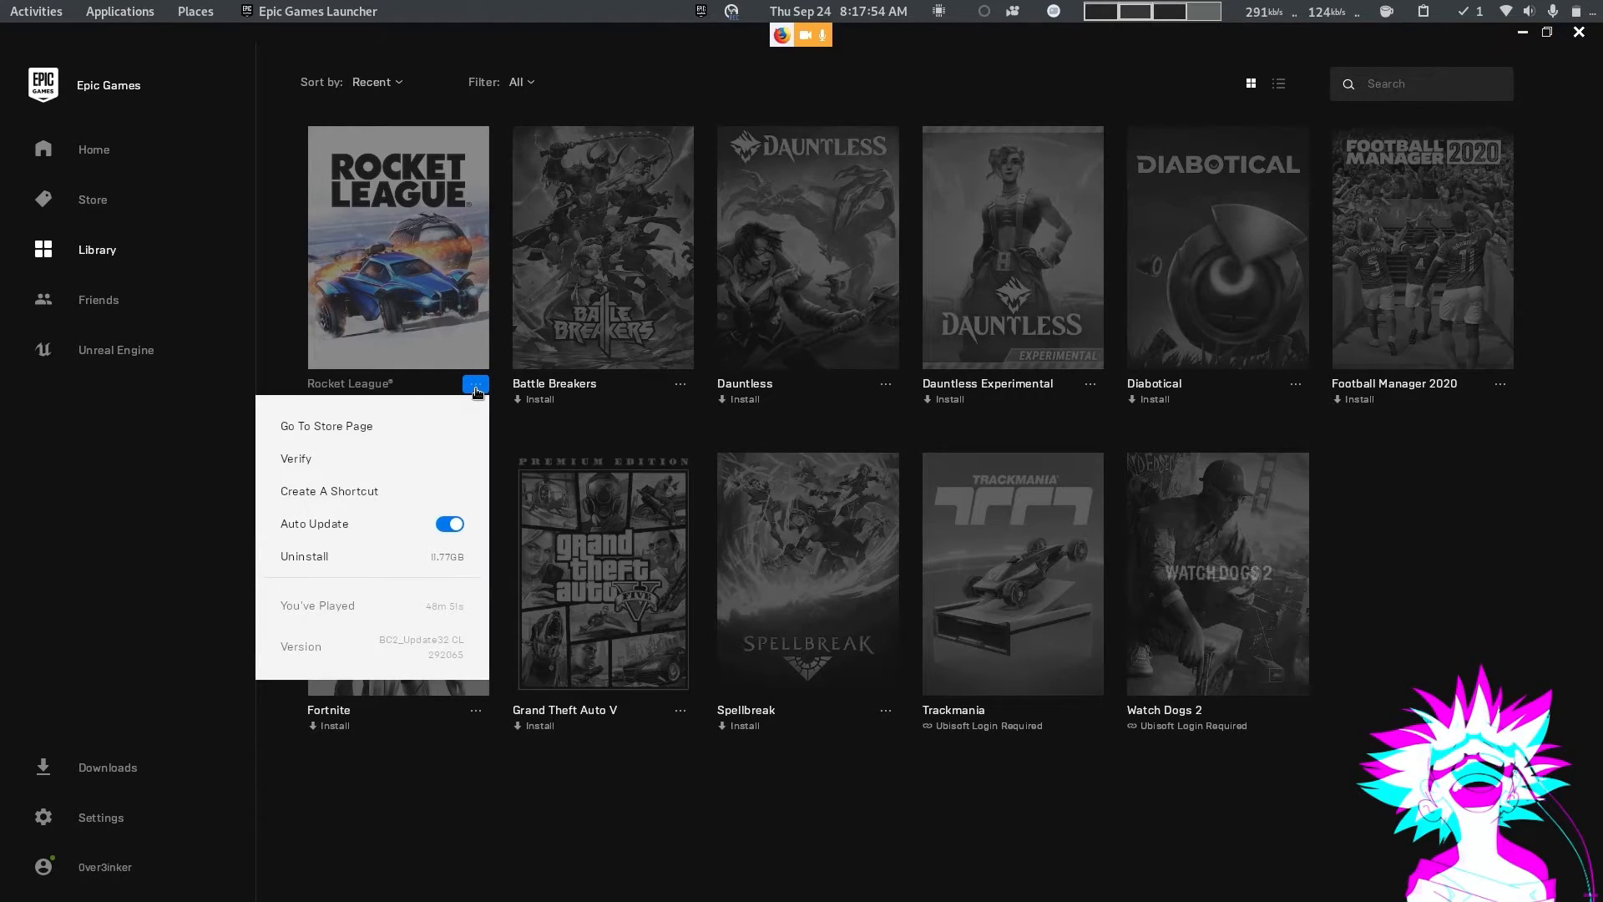
click(474, 387)
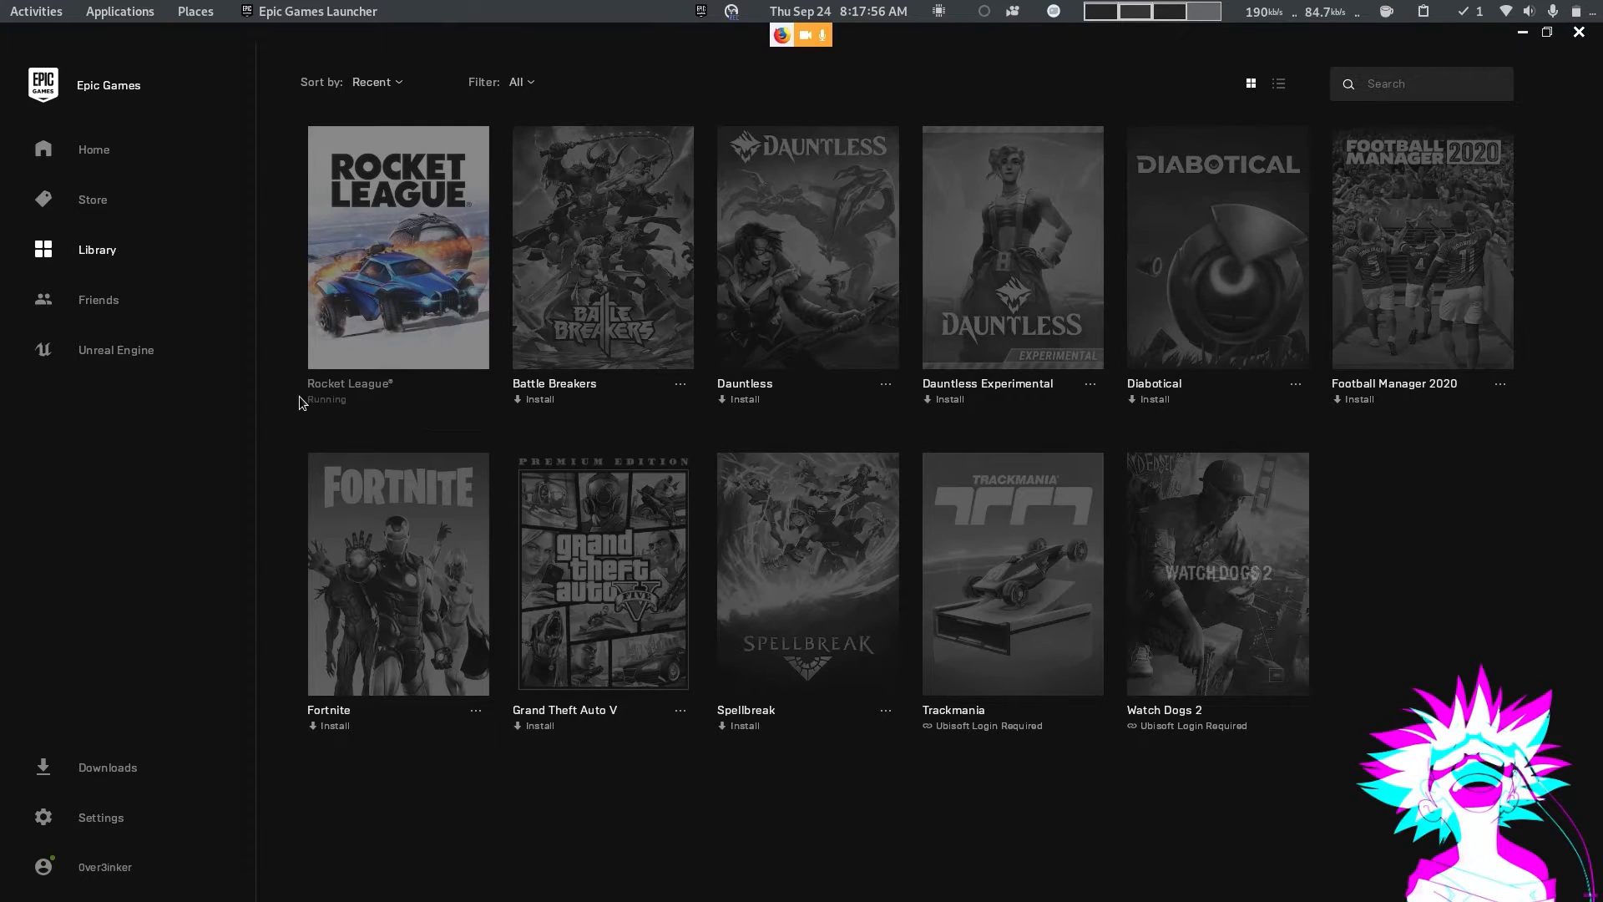